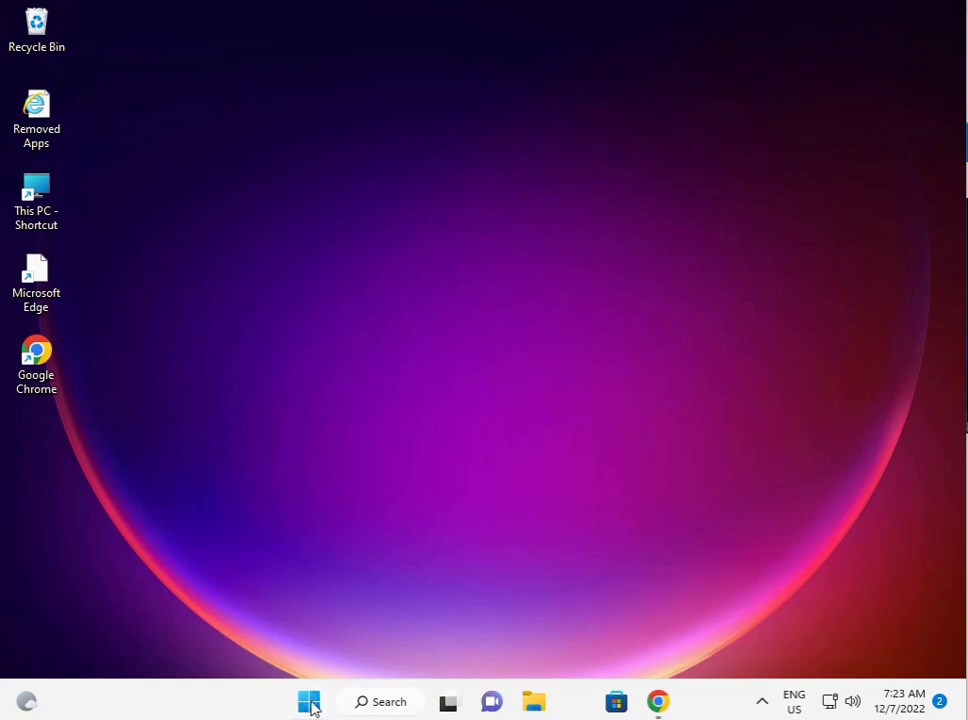
Launch Settings from Start, maximize it, and bring the System page's Troubleshoot entry into view.
left_click(308, 700)
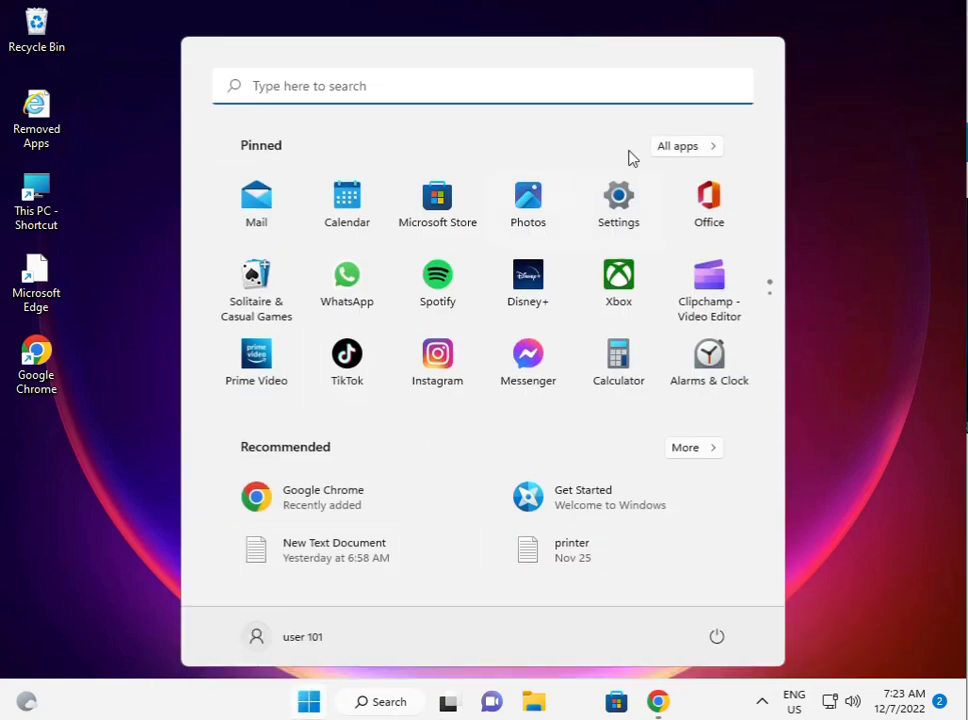
mouse_move(620, 198)
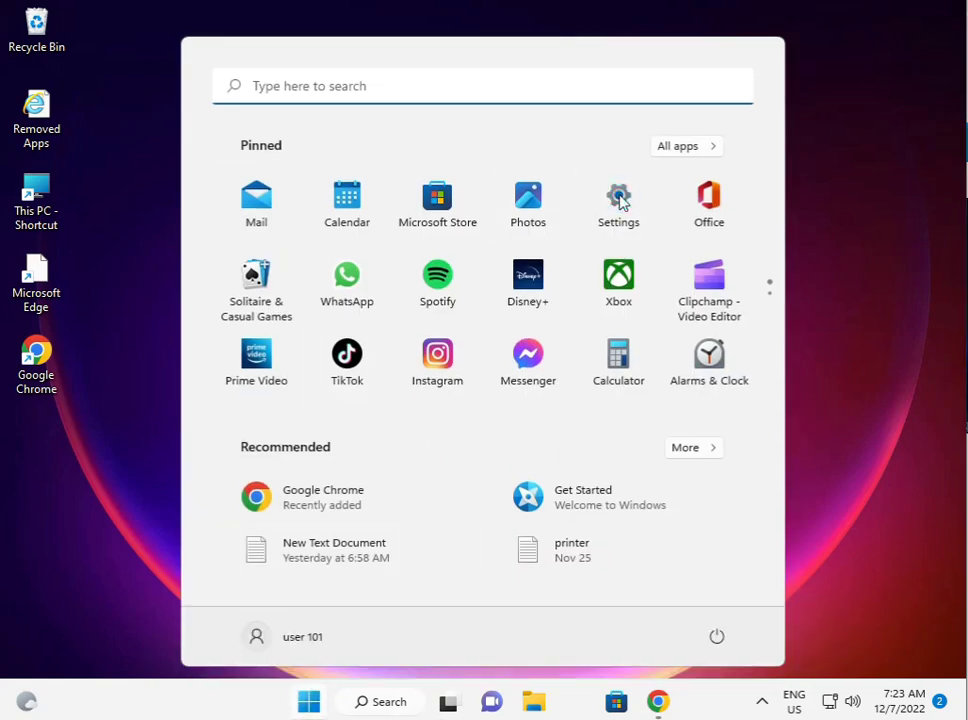
left_click(618, 196)
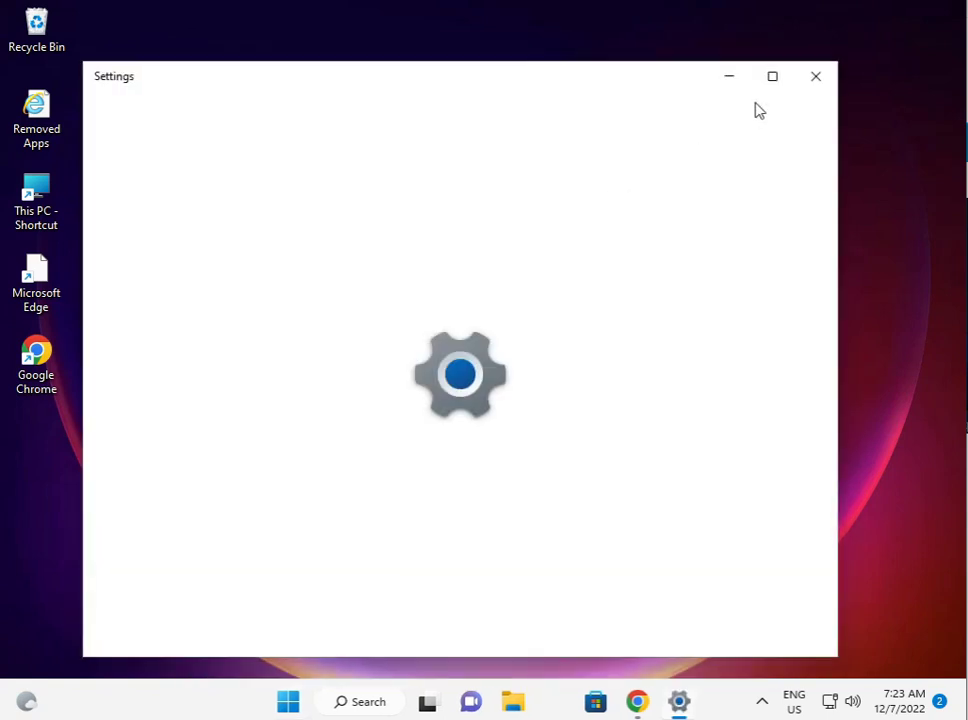
left_click(772, 76)
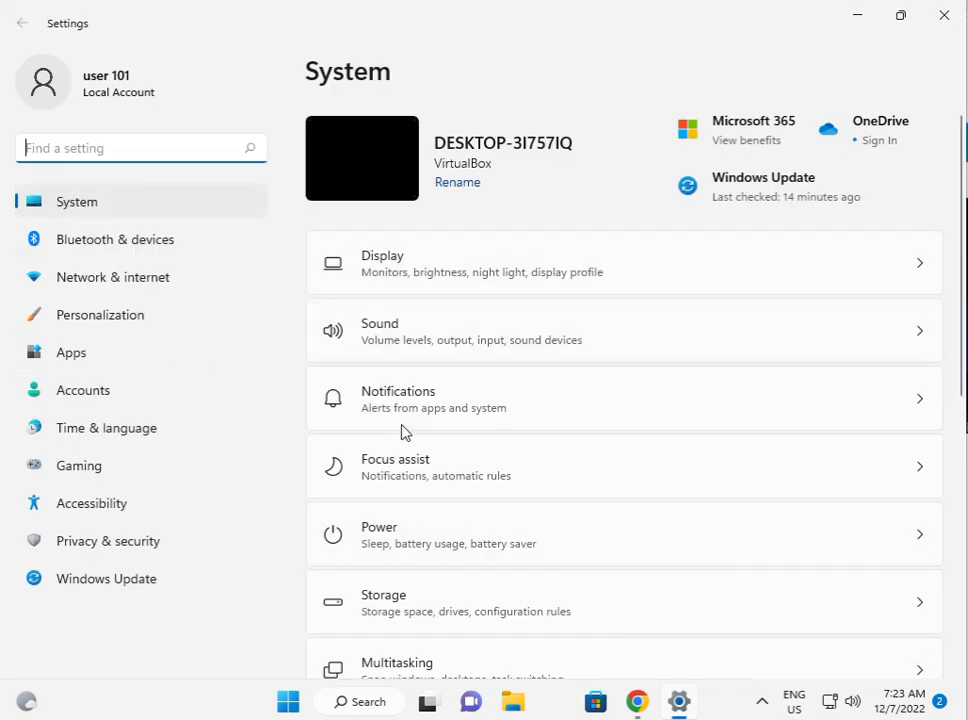
scroll("down", 3)
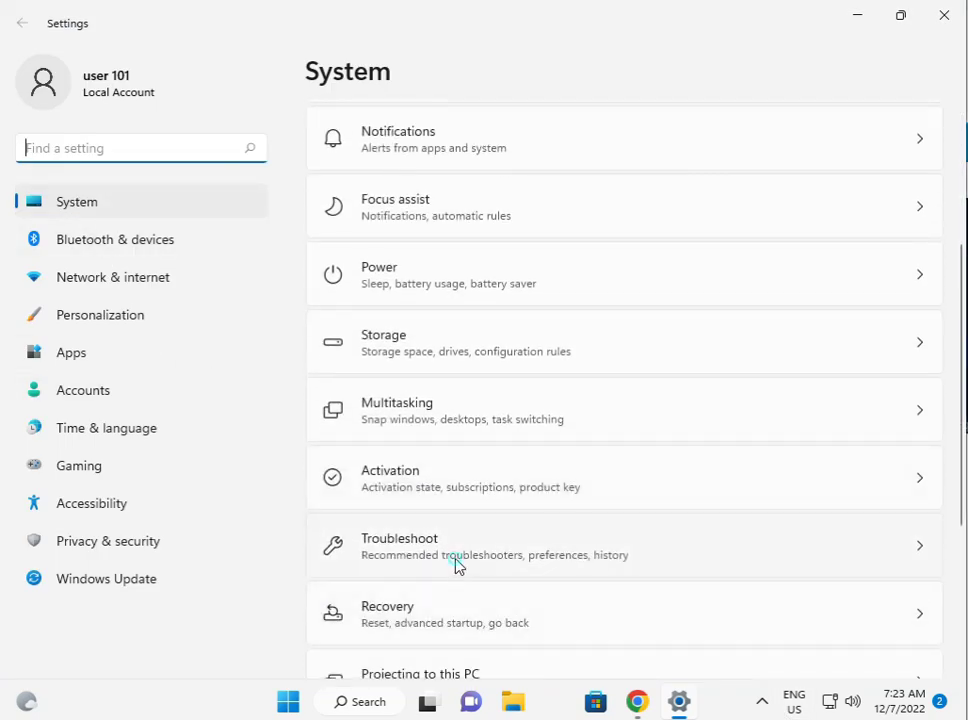
Run the Windows Store Apps troubleshooter from Other troubleshooters.
left_click(456, 560)
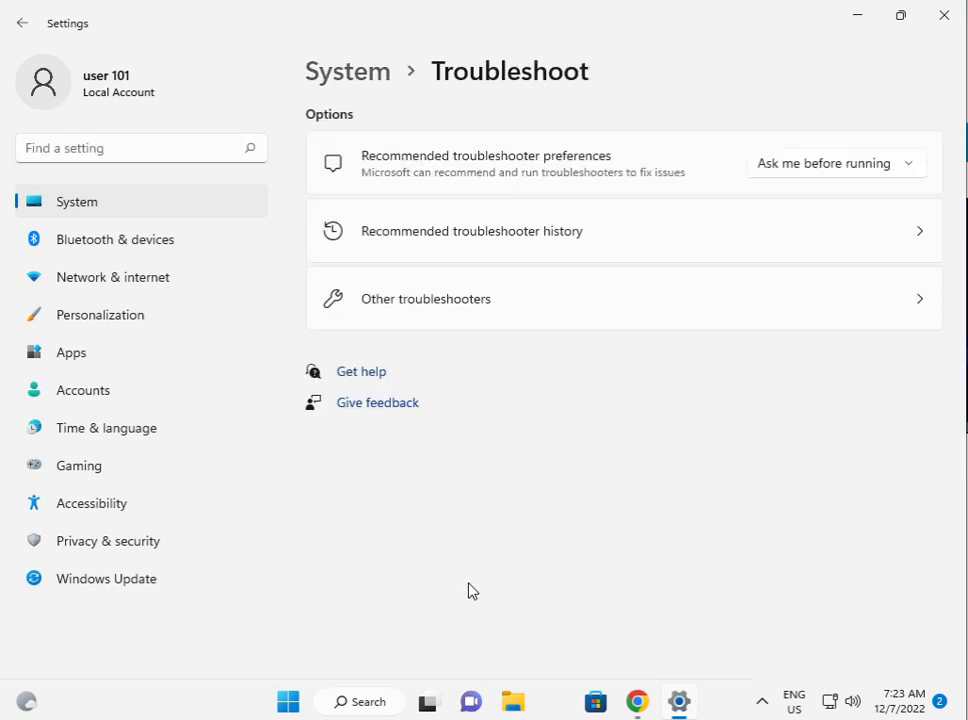
left_click(424, 298)
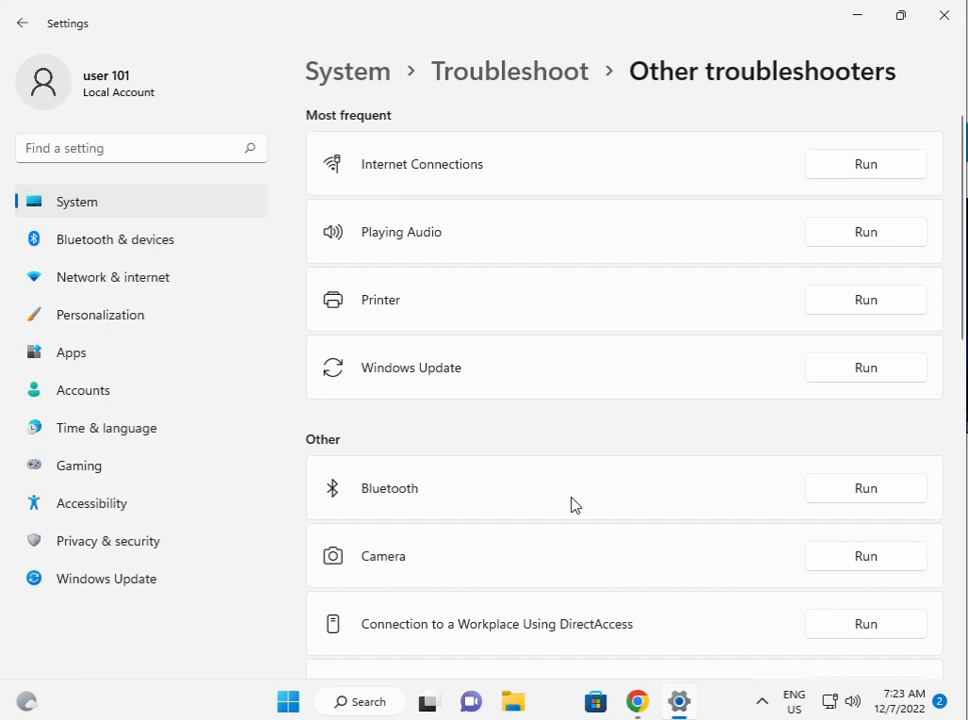
scroll("down", 3)
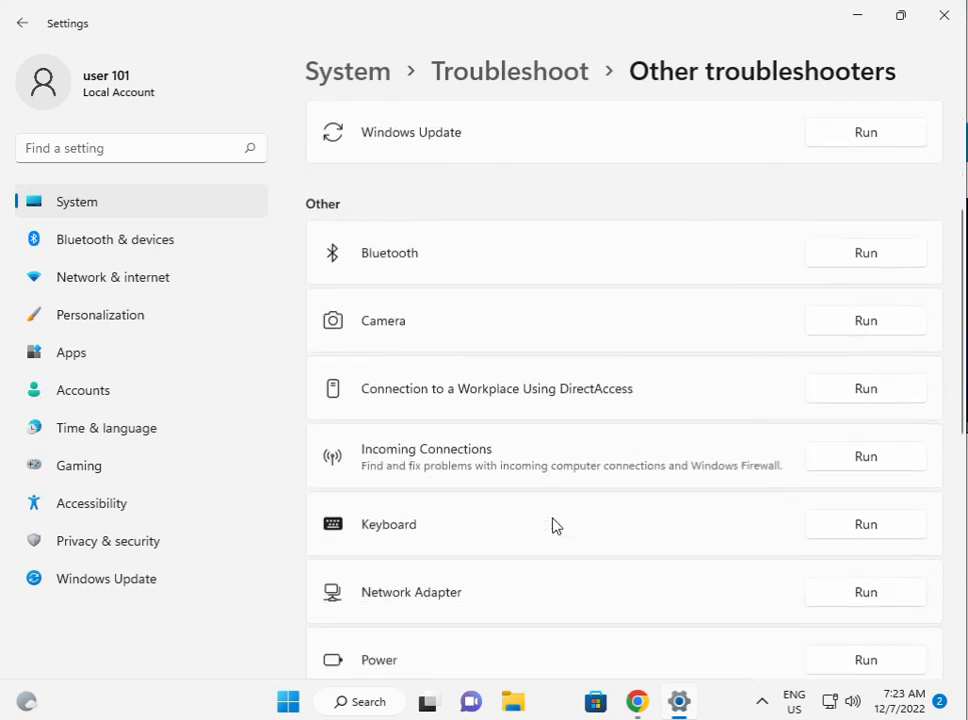
scroll("down", 3)
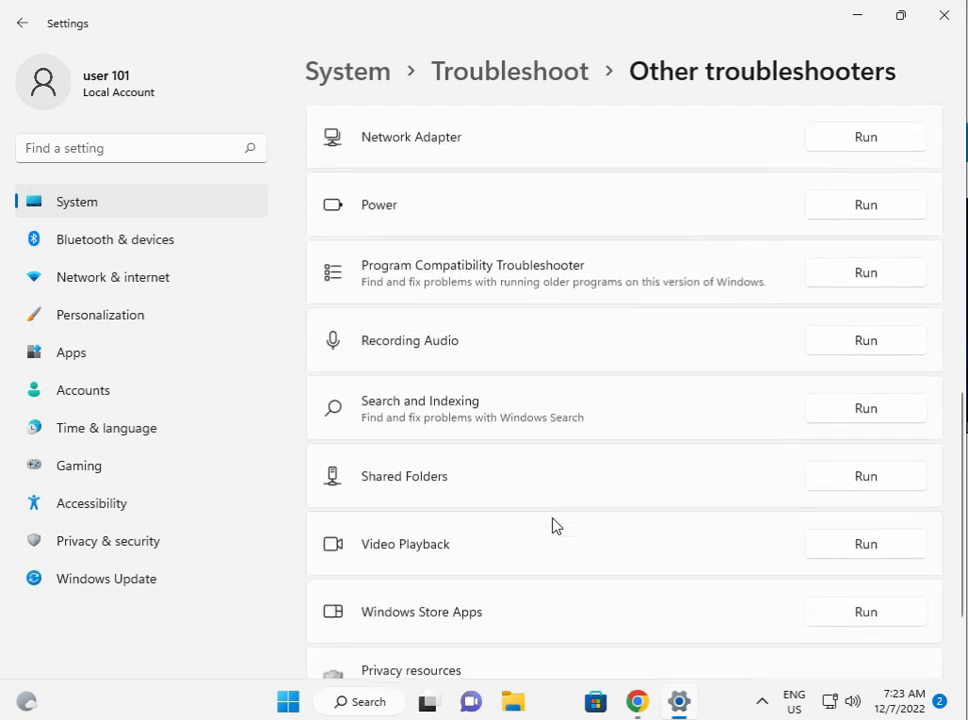
scroll("down", 3)
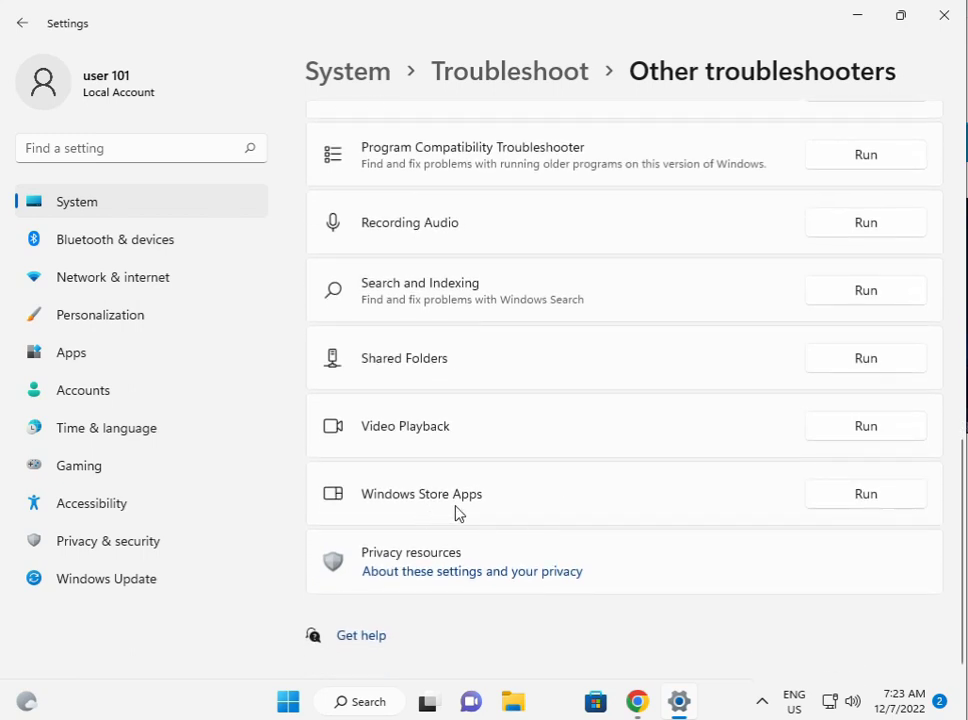
left_click(844, 492)
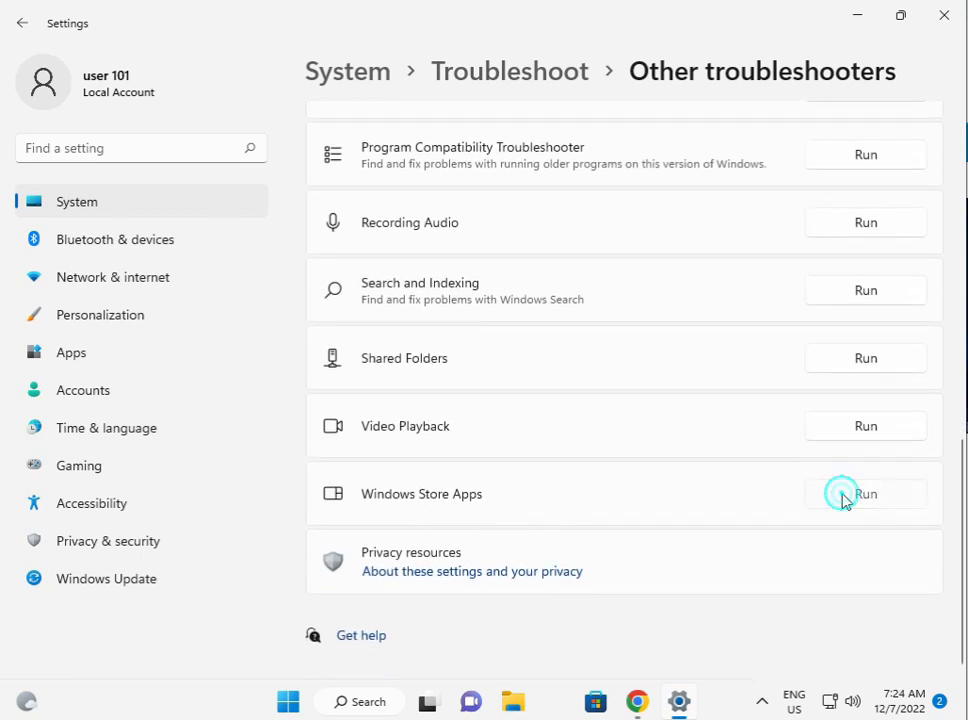
left_click(864, 494)
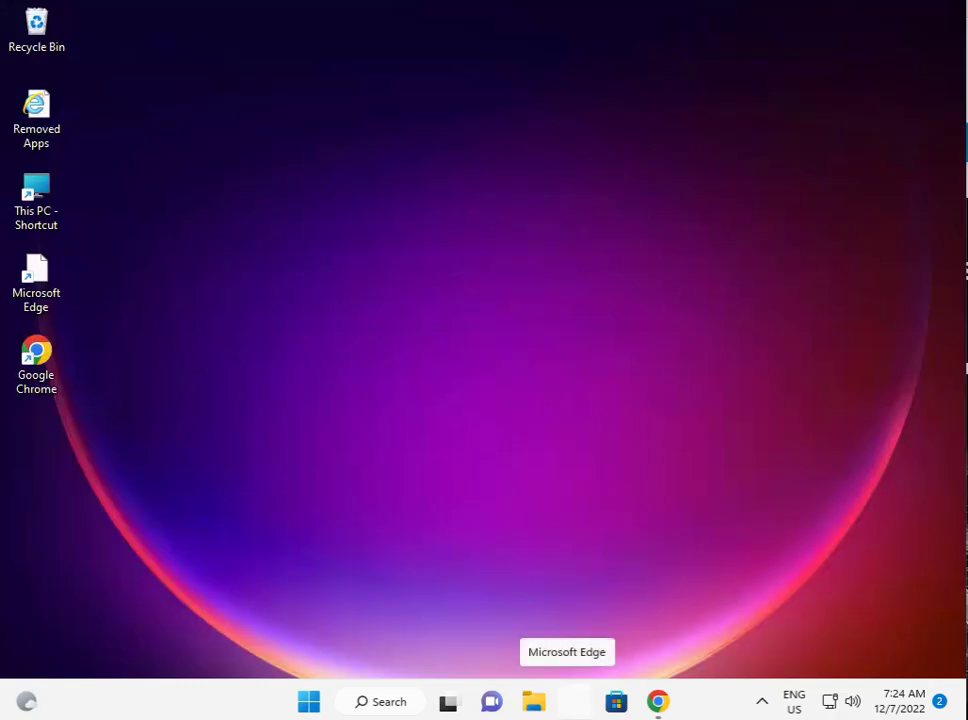
mouse_move(308, 700)
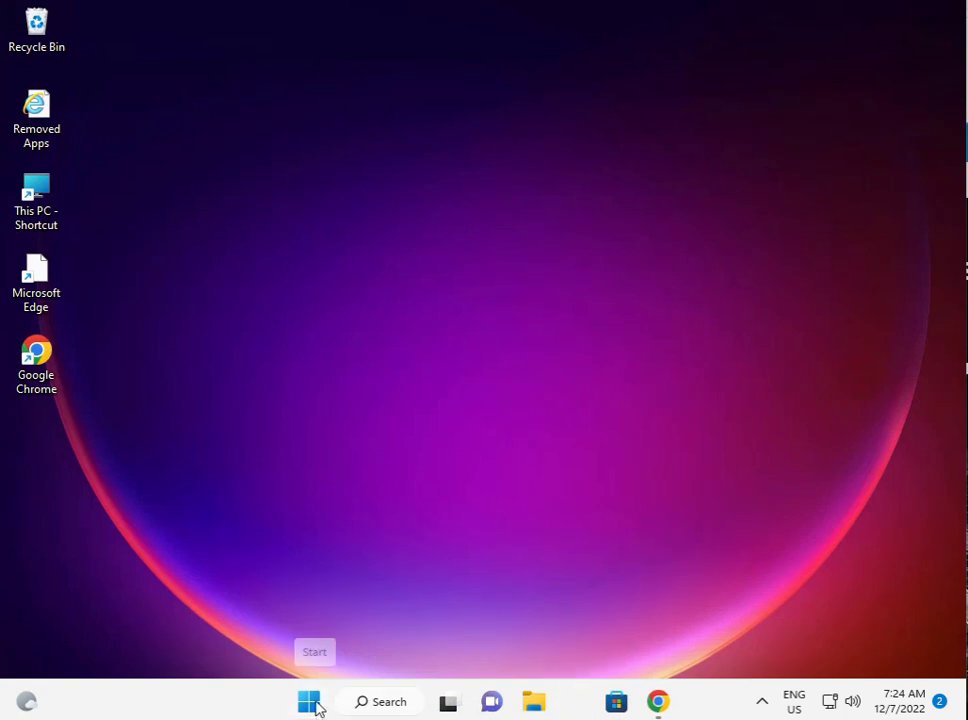
Reopen Settings from Start and go to Apps & features with Microsoft Store in view.
left_click(312, 700)
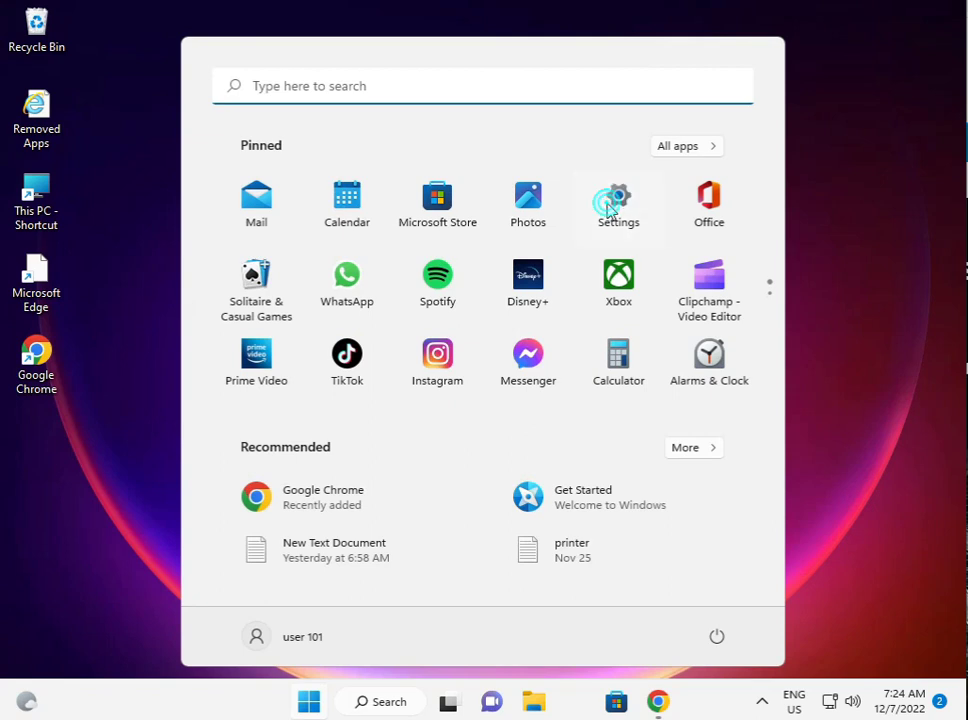
left_click(618, 196)
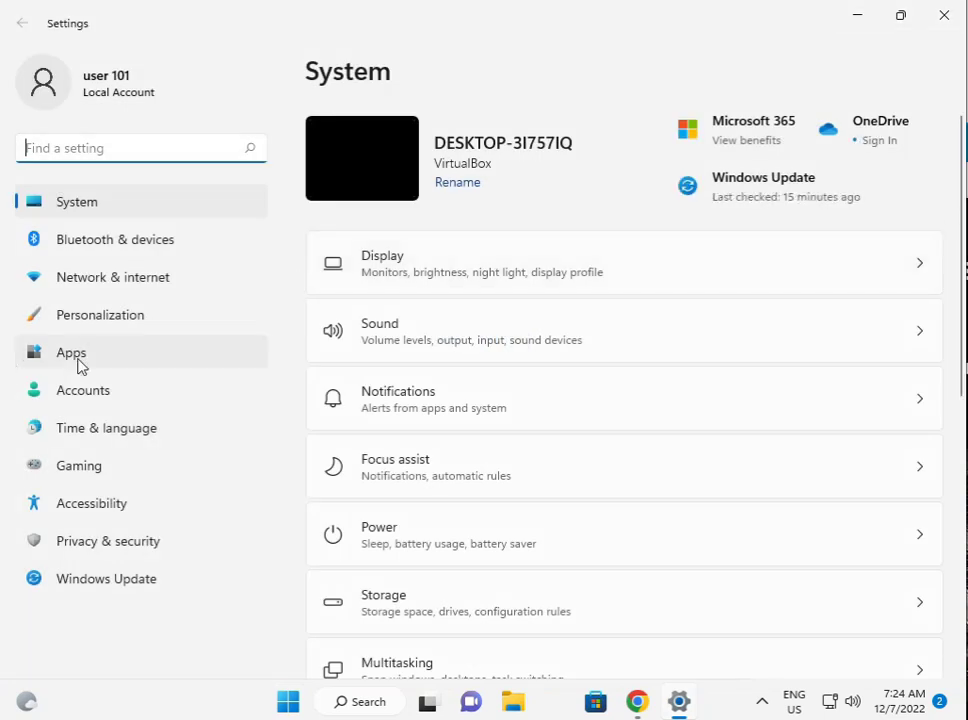
left_click(70, 352)
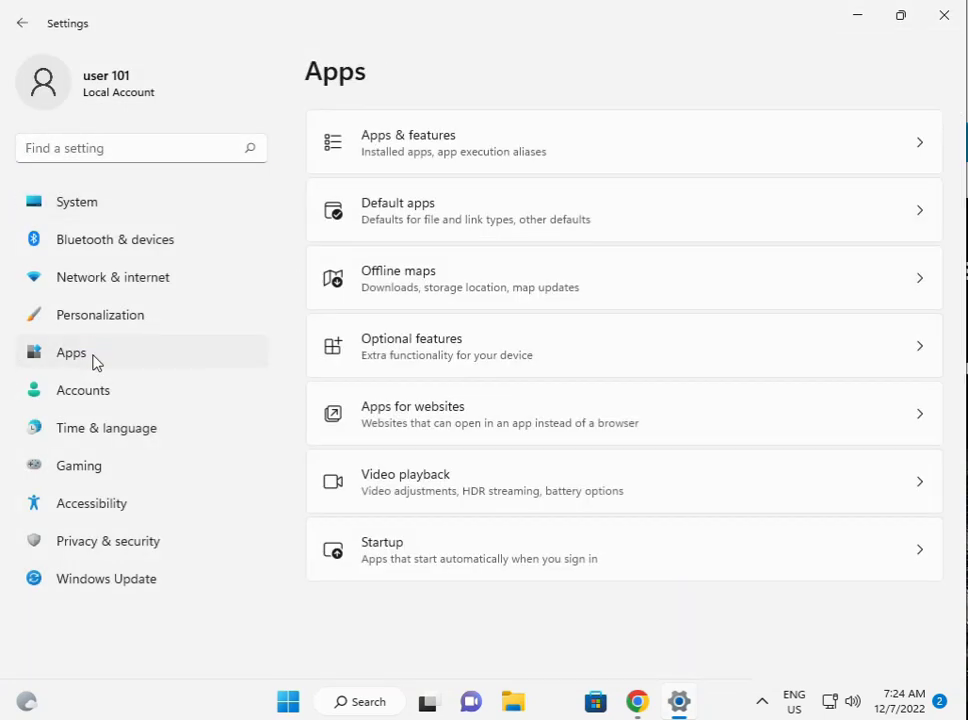
mouse_move(498, 148)
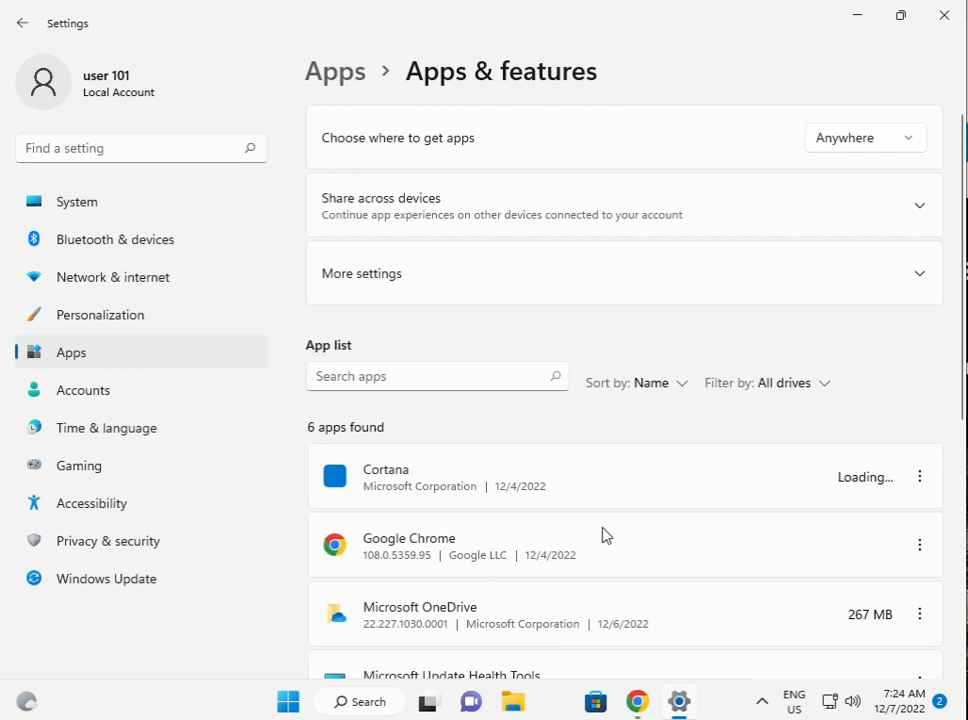
scroll("down", 3)
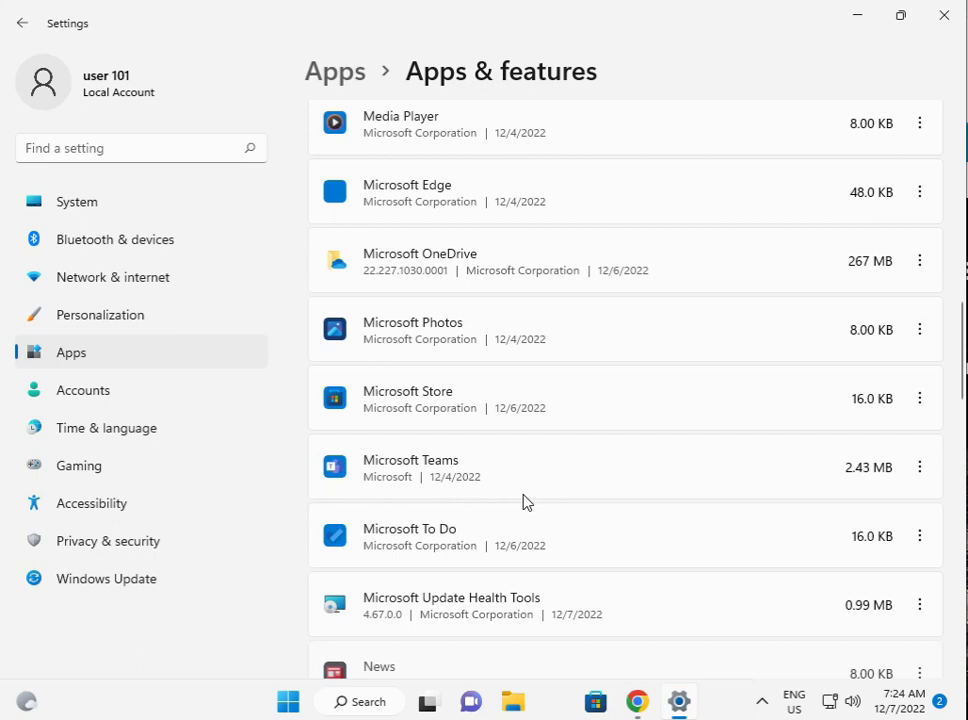
mouse_move(396, 412)
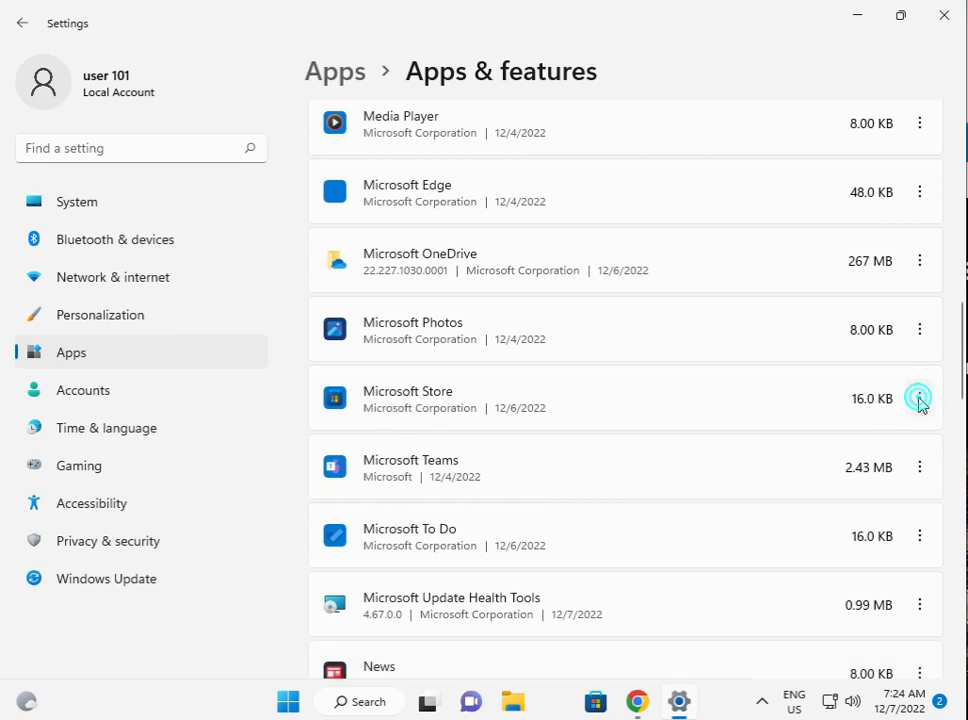
Open Microsoft Store's Advanced options and scroll to its Repair and Reset section.
left_click(920, 396)
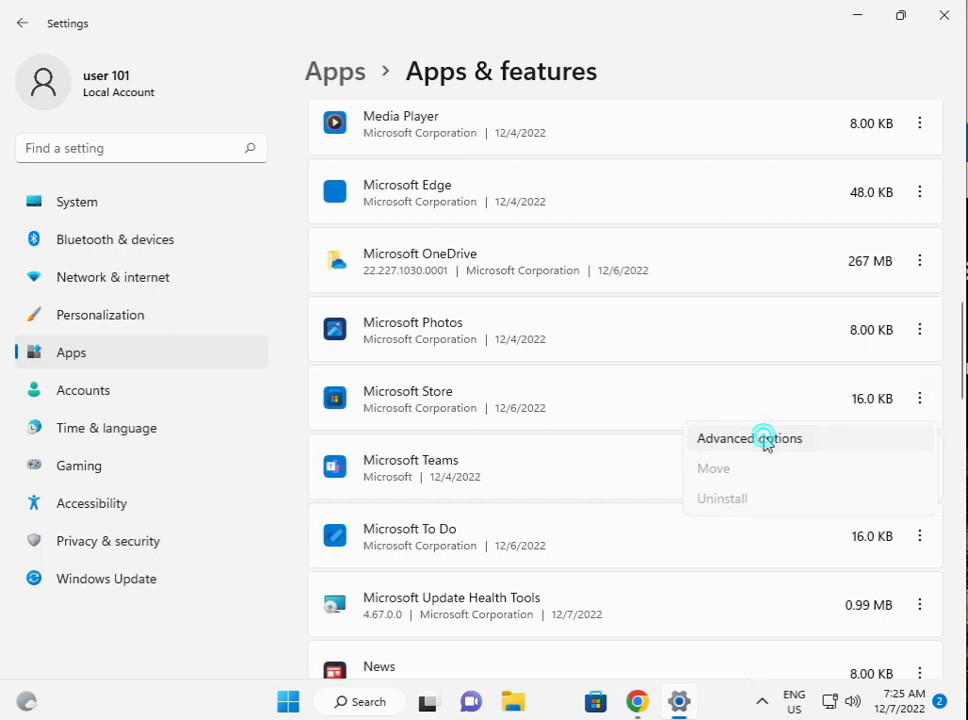
mouse_move(740, 444)
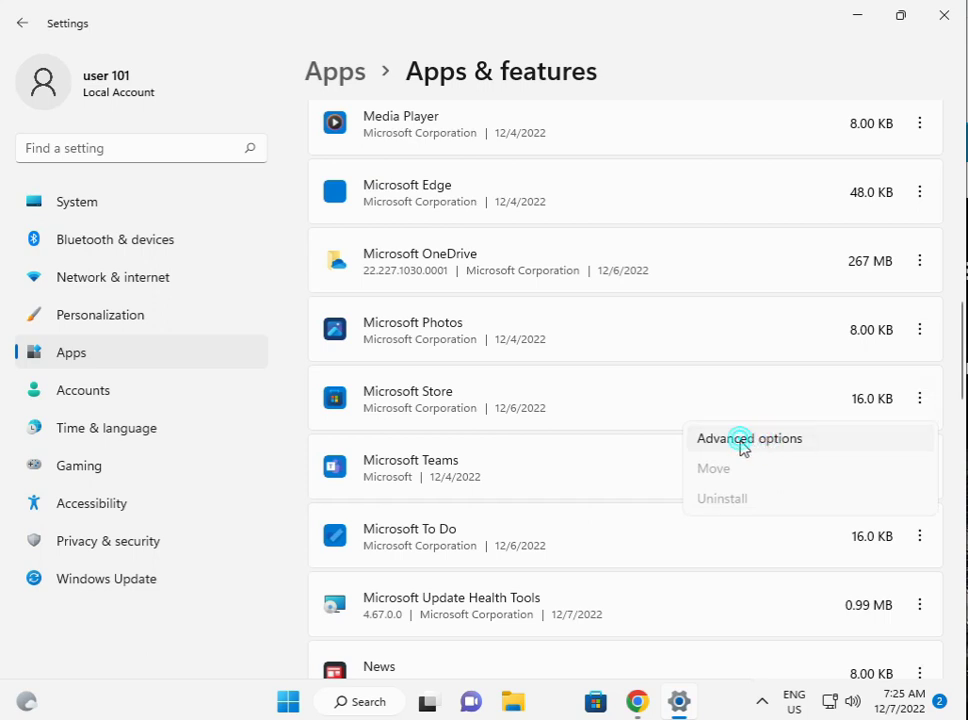
left_click(748, 438)
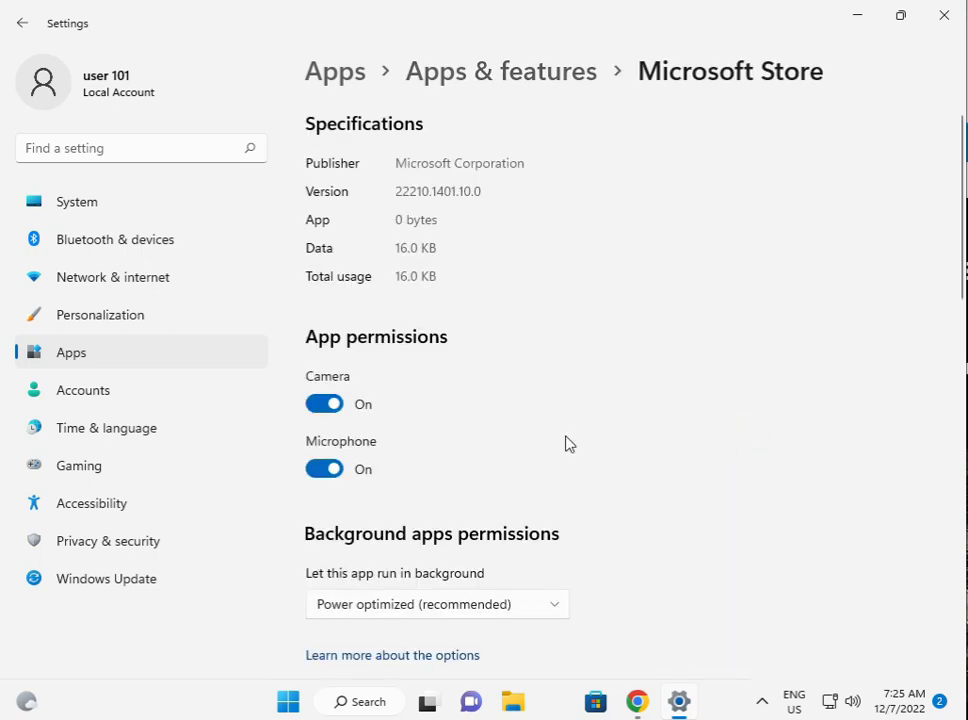
scroll("down", 3)
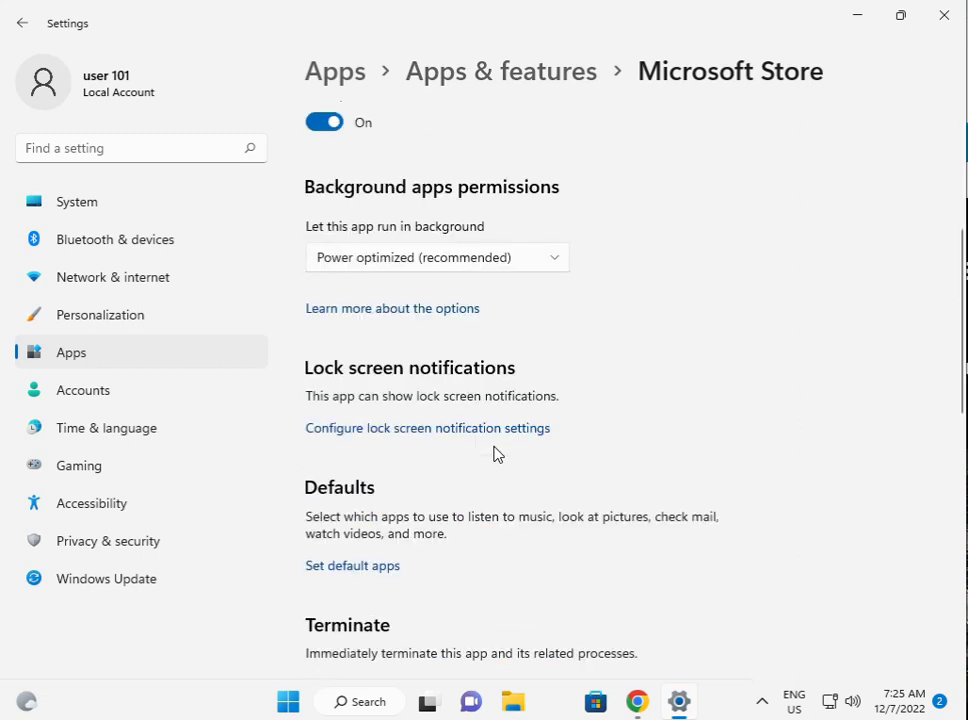
scroll("down", 3)
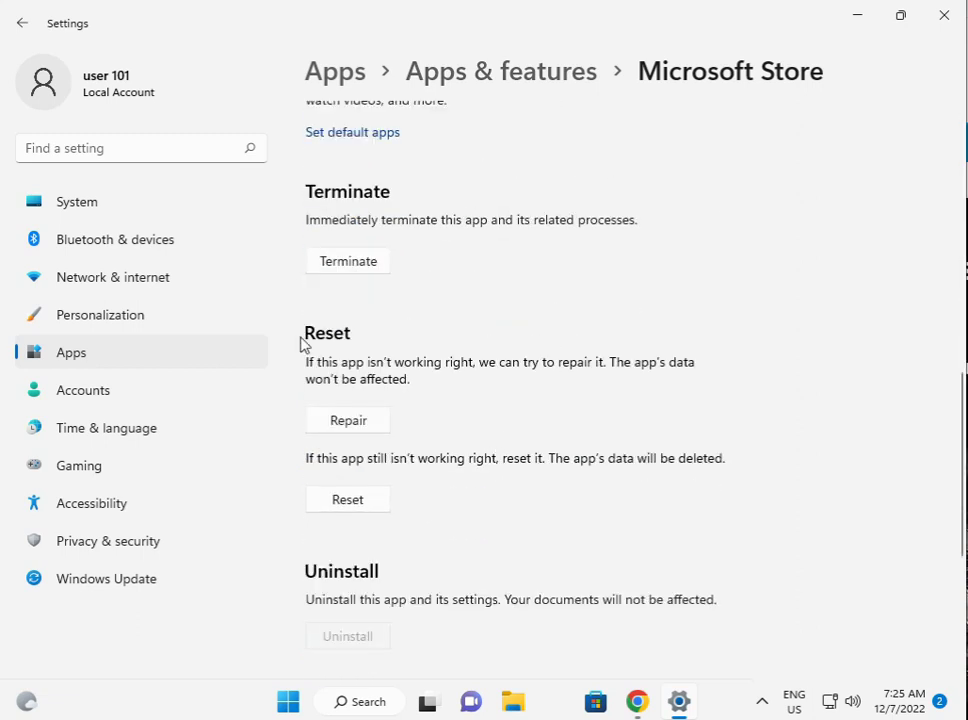
mouse_move(340, 420)
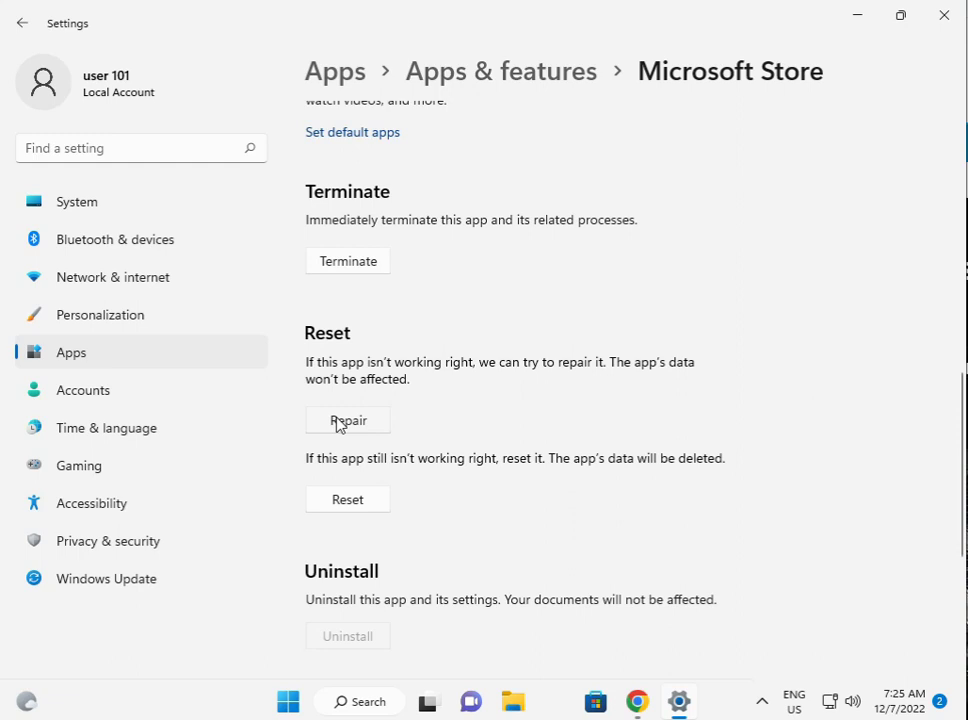
Repair the Microsoft Store app, then reset it and its data.
left_click(348, 420)
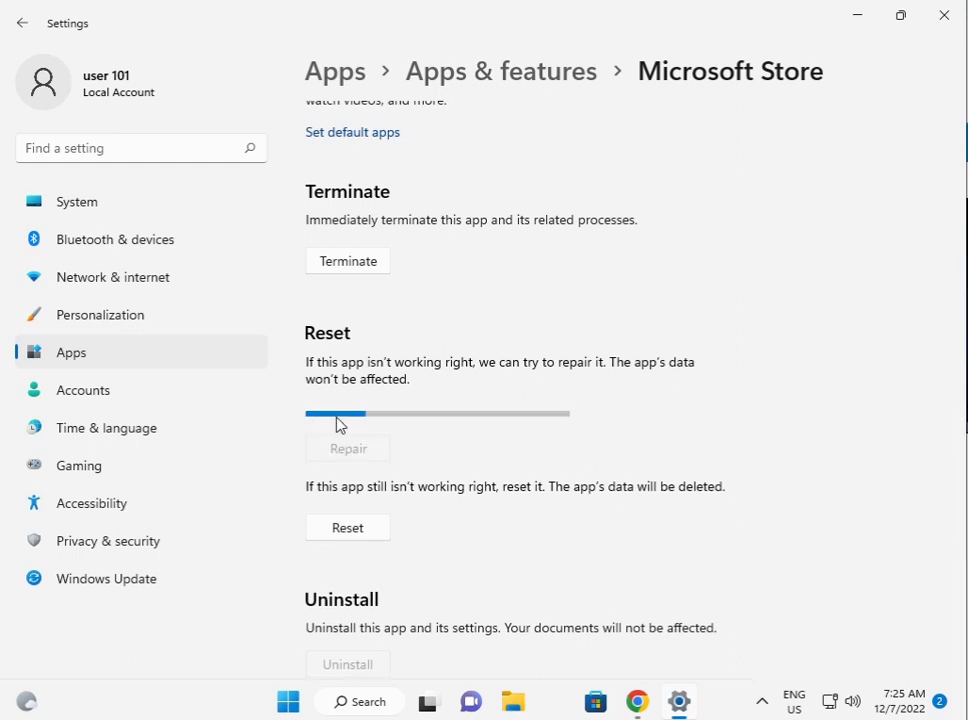
mouse_move(666, 696)
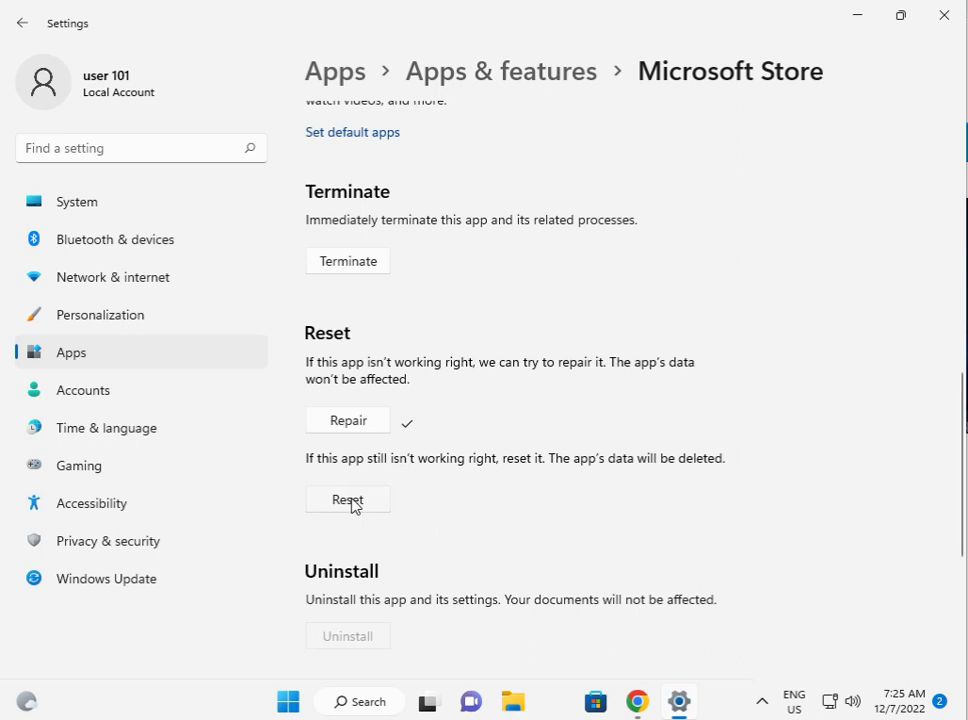
left_click(348, 500)
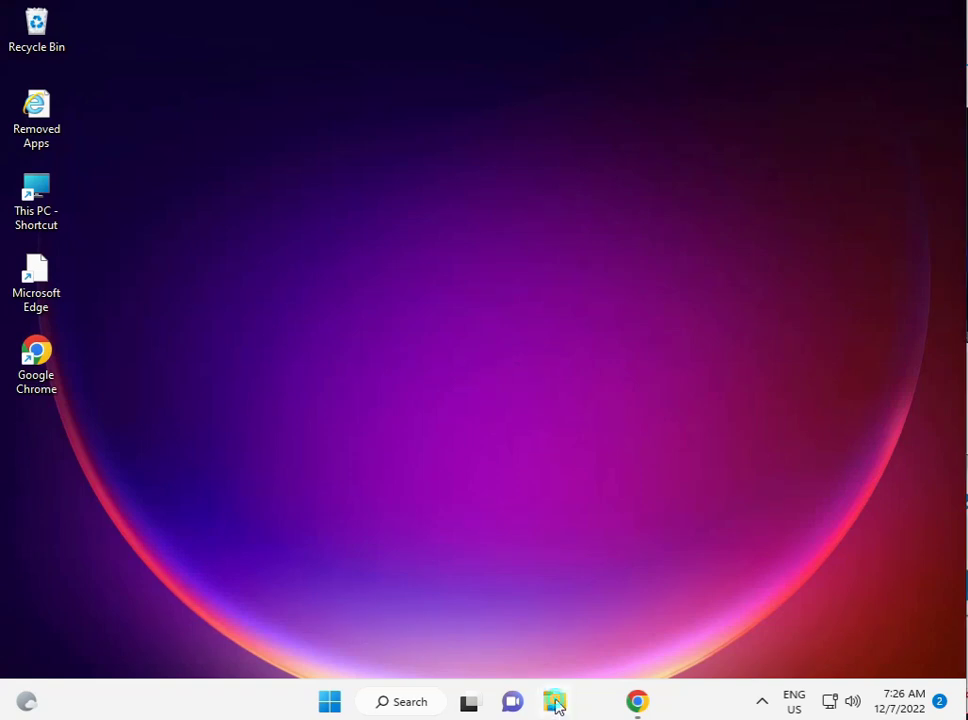
Browse File Explorer to C:\Users and open the user 101 folder.
left_click(556, 700)
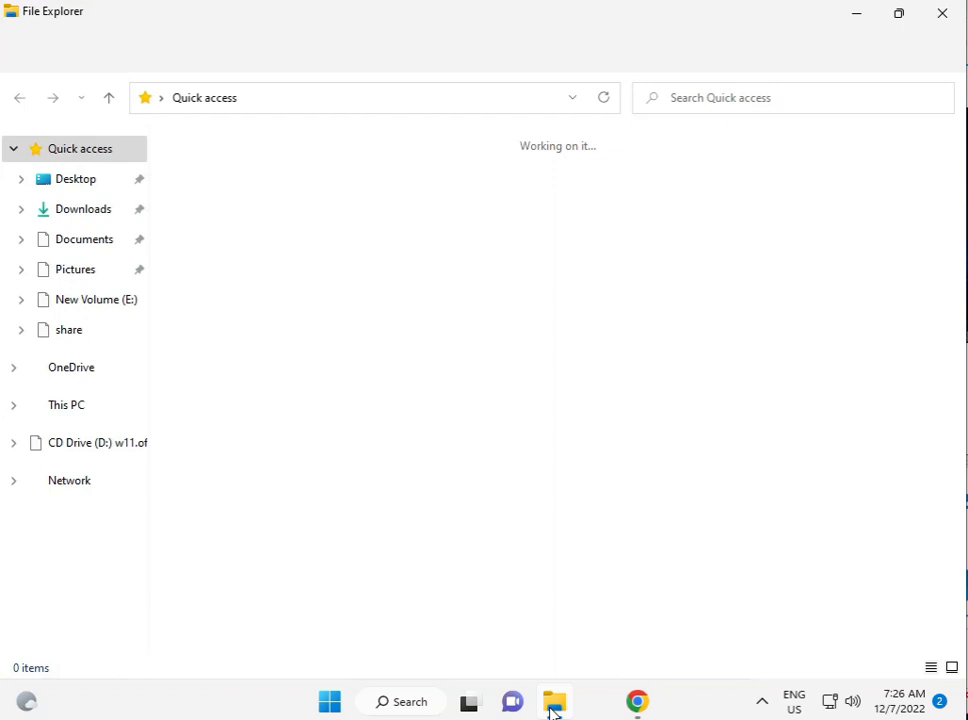
left_click(66, 404)
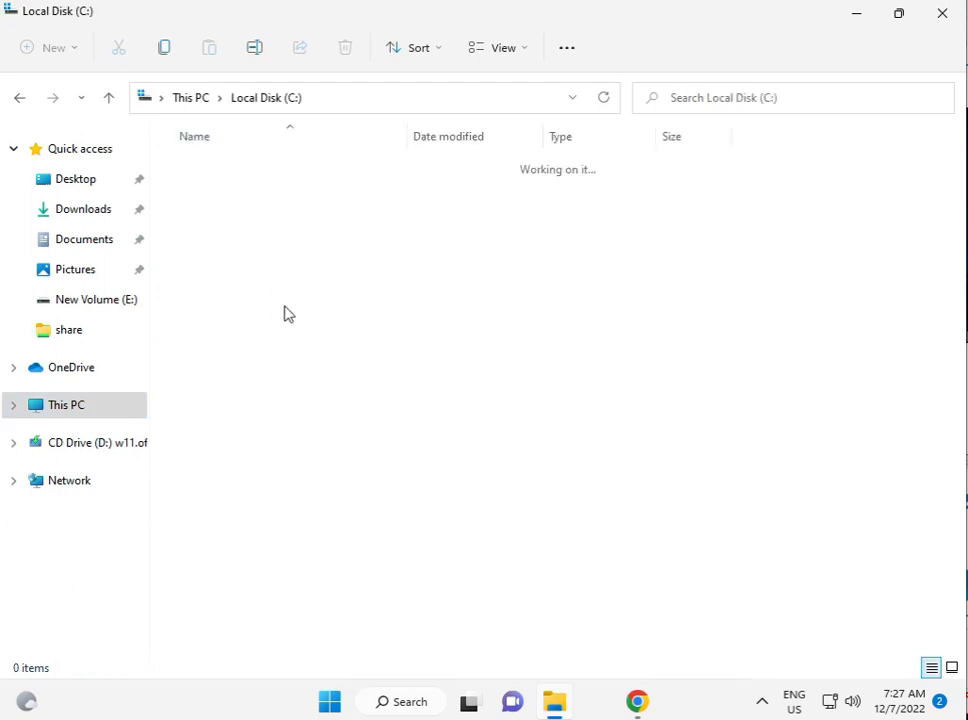
left_click(200, 370)
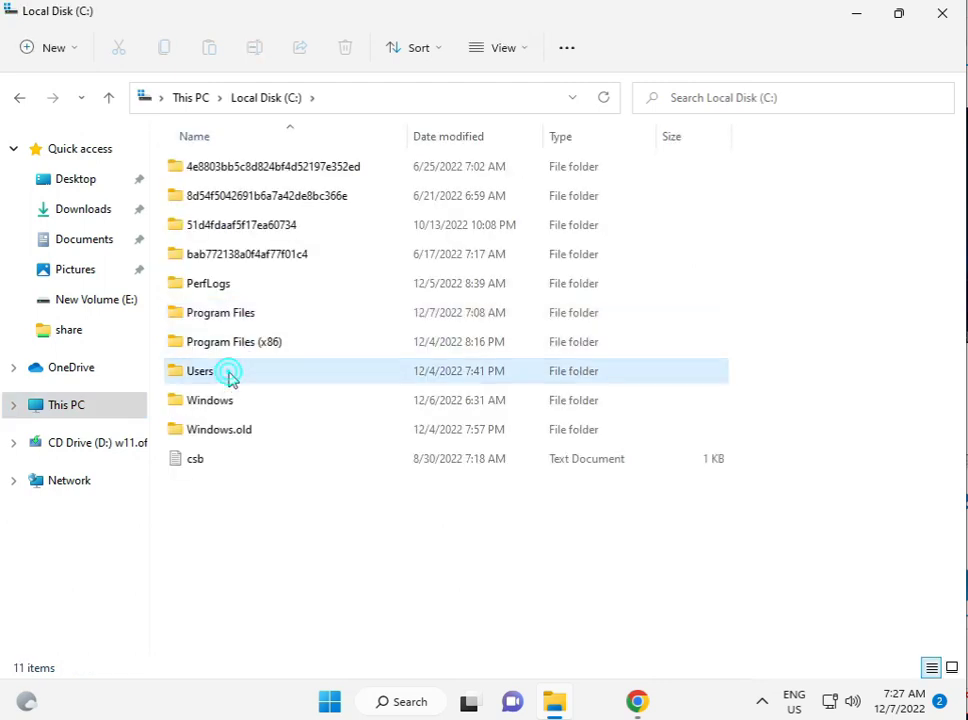
double_click(200, 370)
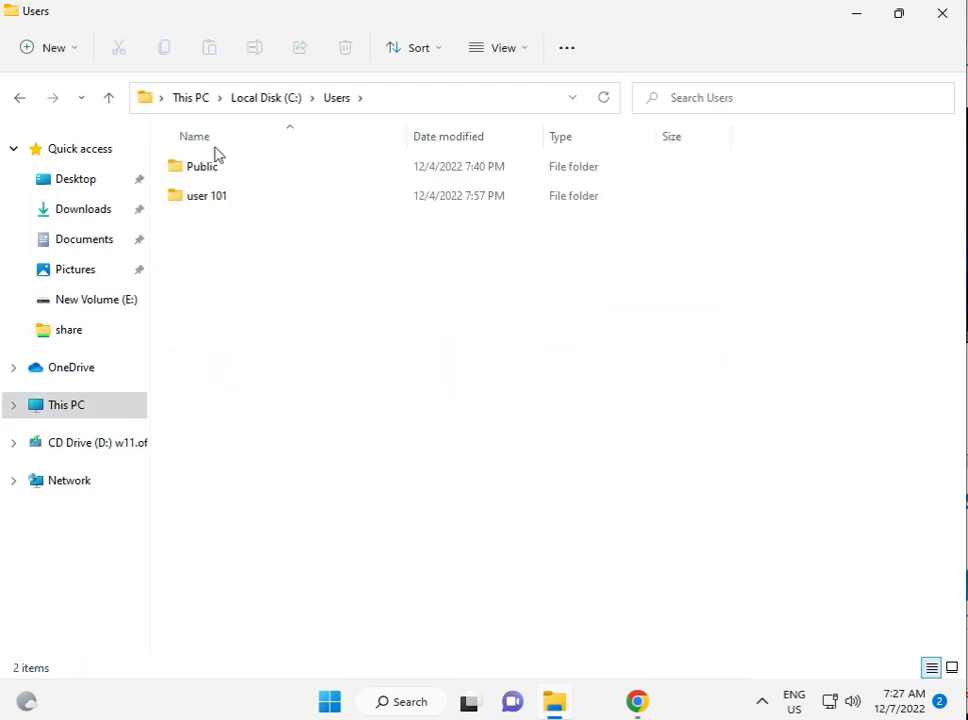
mouse_move(208, 200)
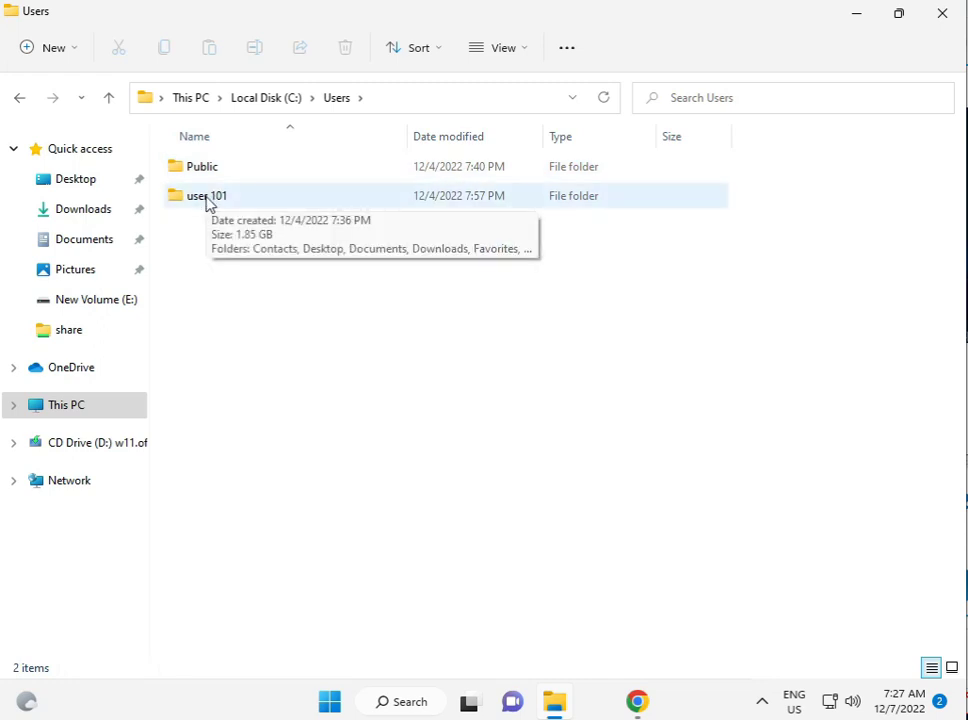
left_click(210, 196)
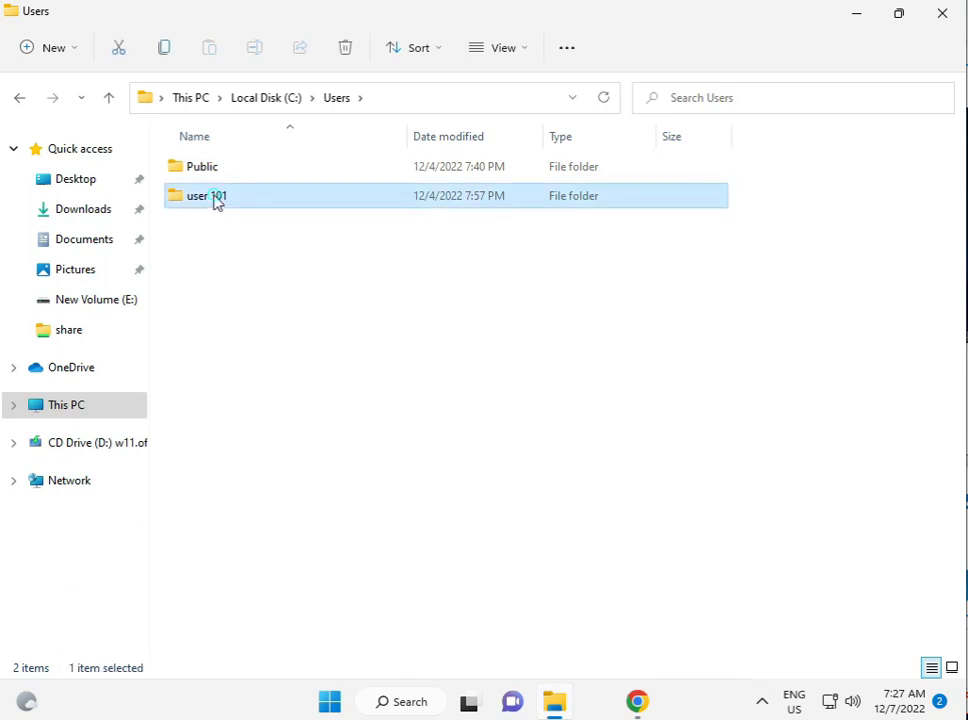
double_click(204, 196)
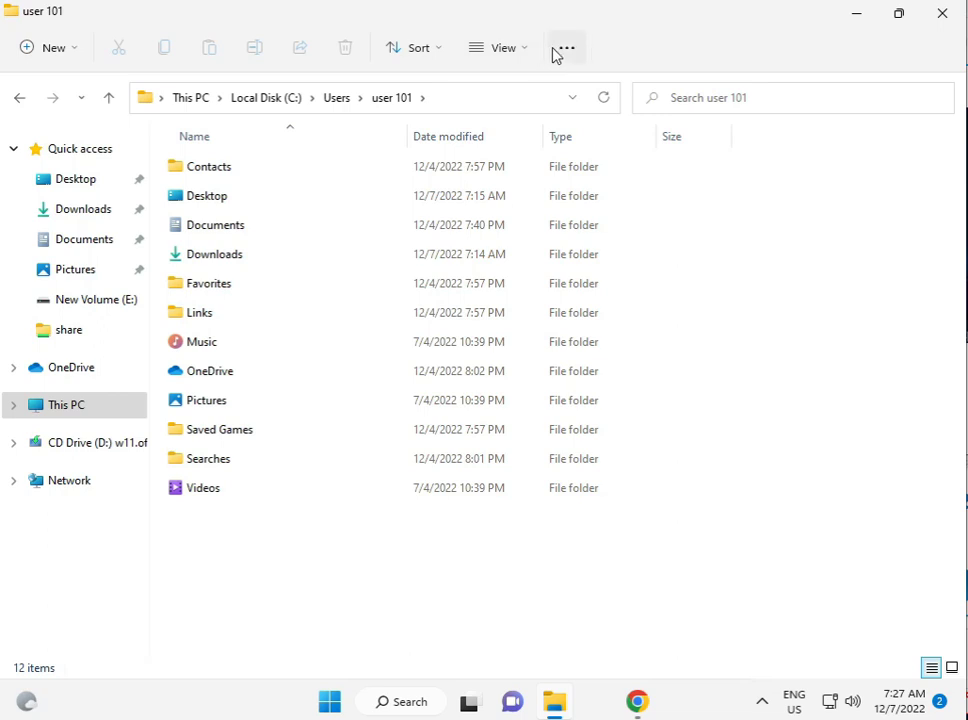
View the user 101 folder's Properties and close it without changes.
left_click(568, 48)
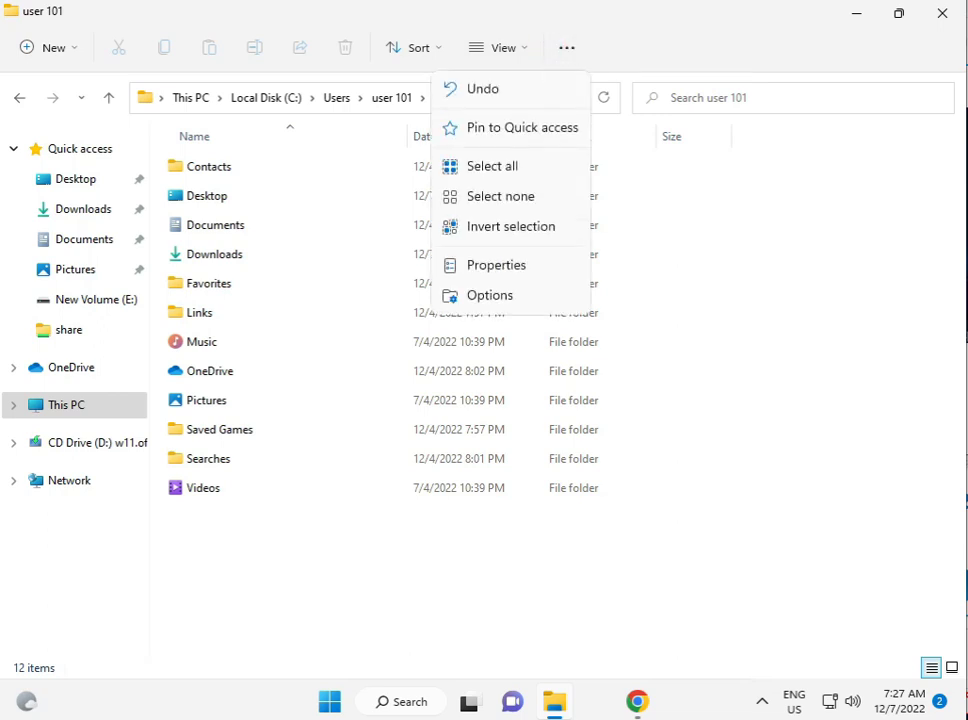
left_click(498, 264)
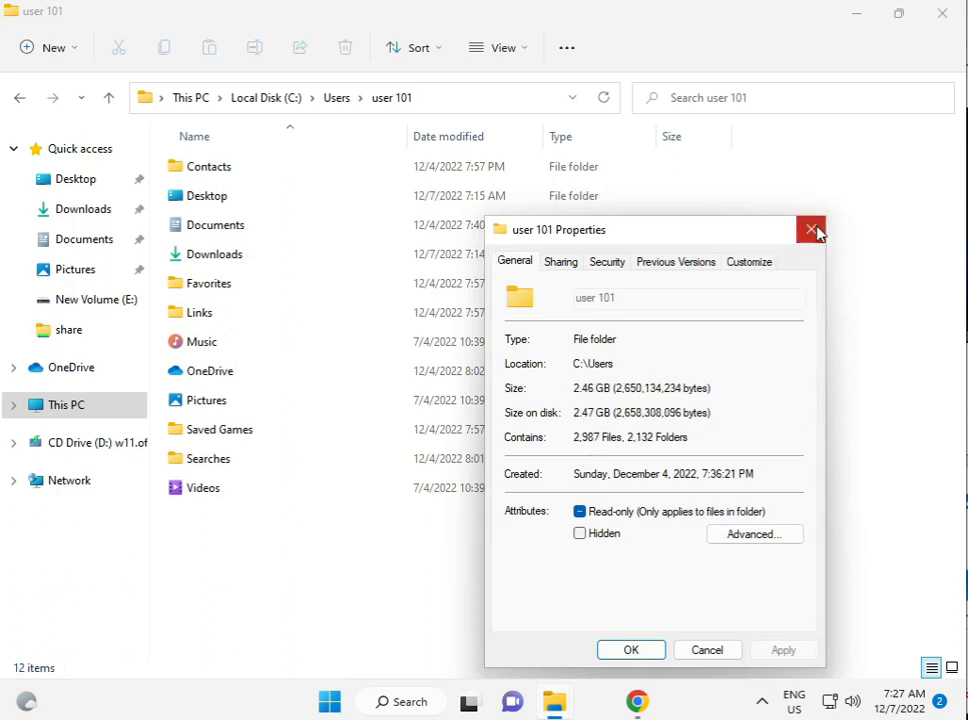
left_click(812, 228)
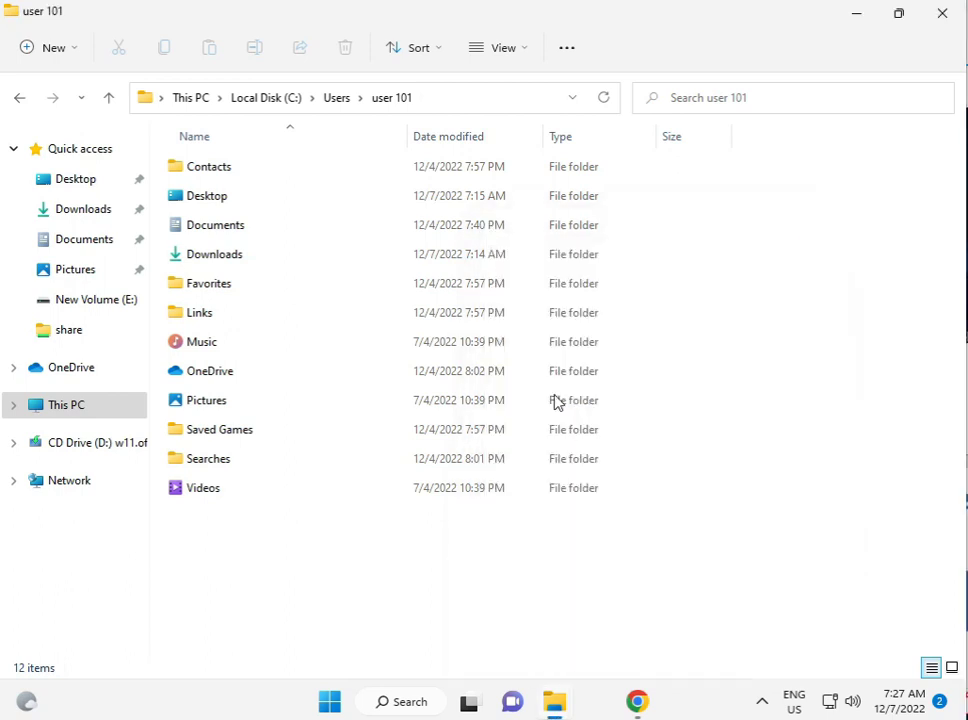
left_click(568, 48)
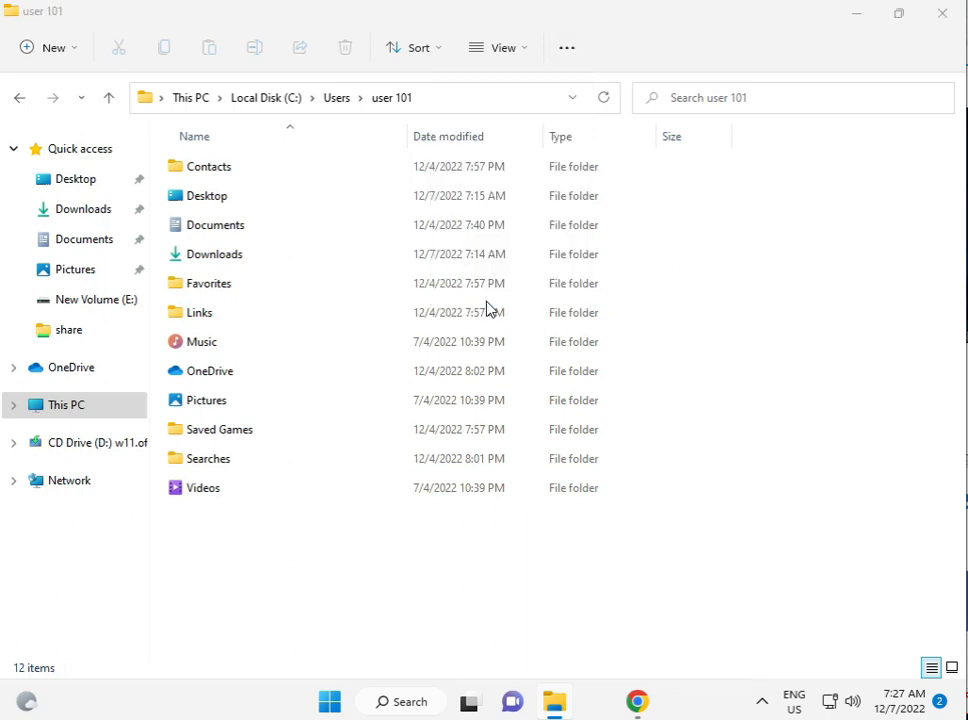
Enable 'Show hidden files, folders, and drives' so AppData appears, and select it.
left_click(92, 186)
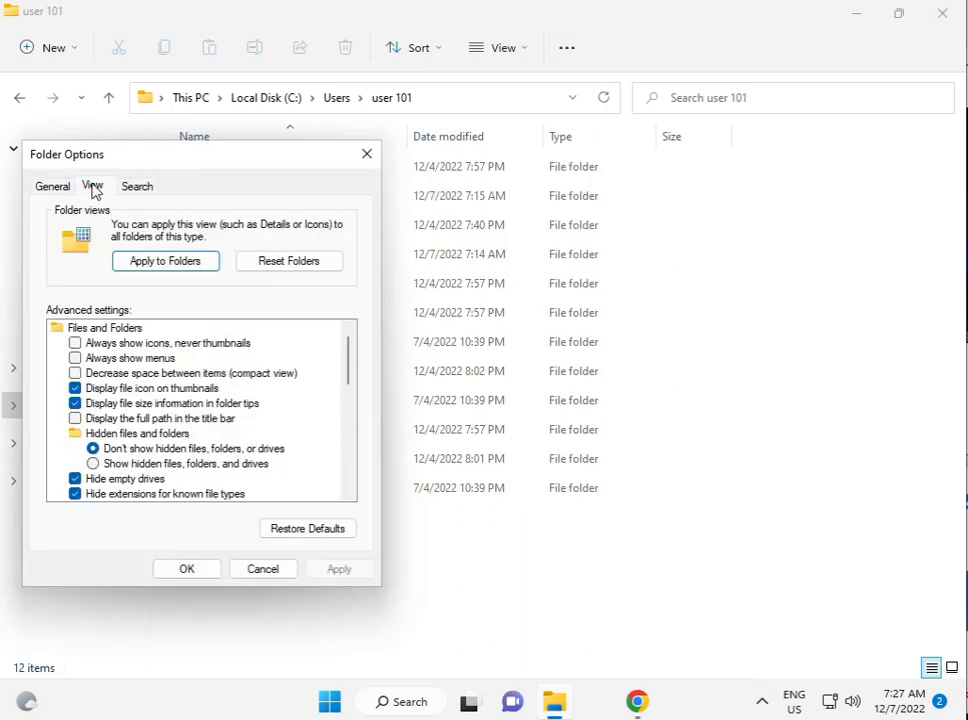
left_click(92, 464)
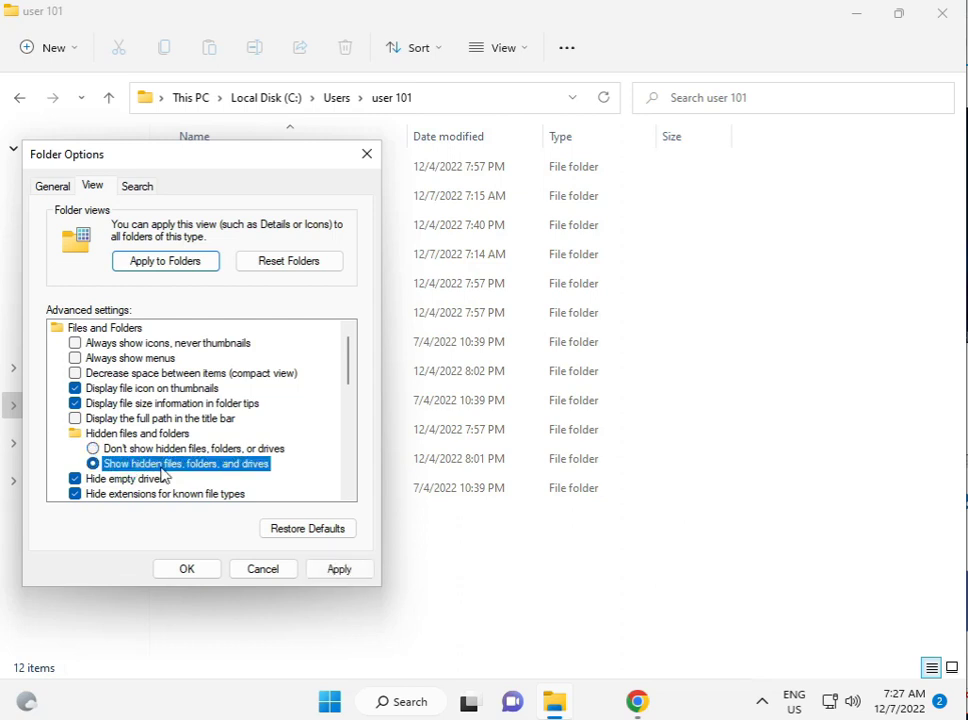
left_click(186, 568)
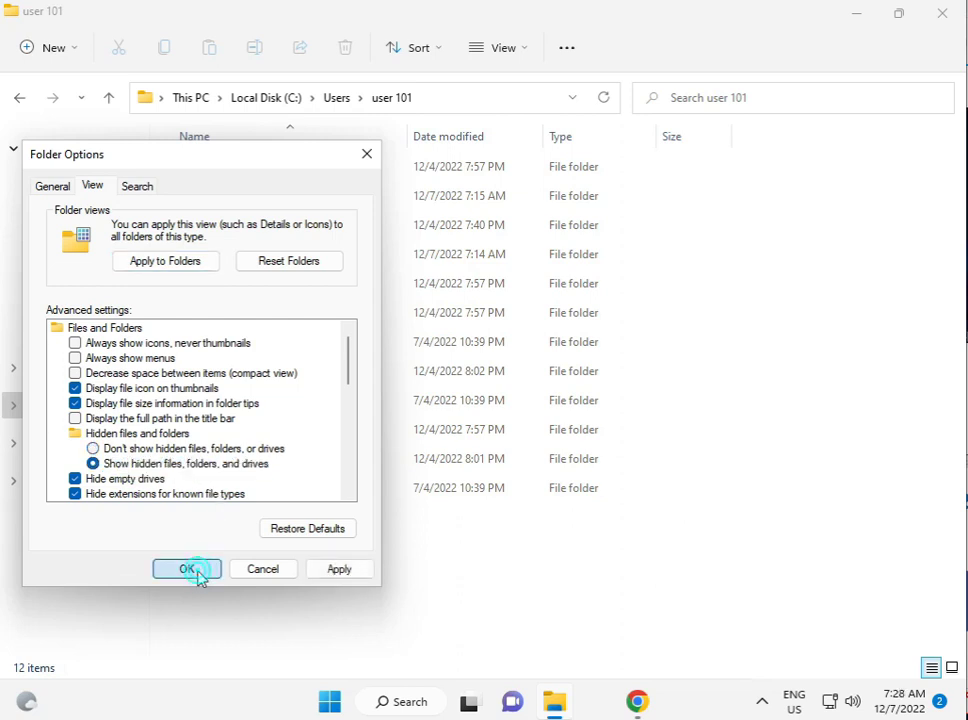
left_click(186, 568)
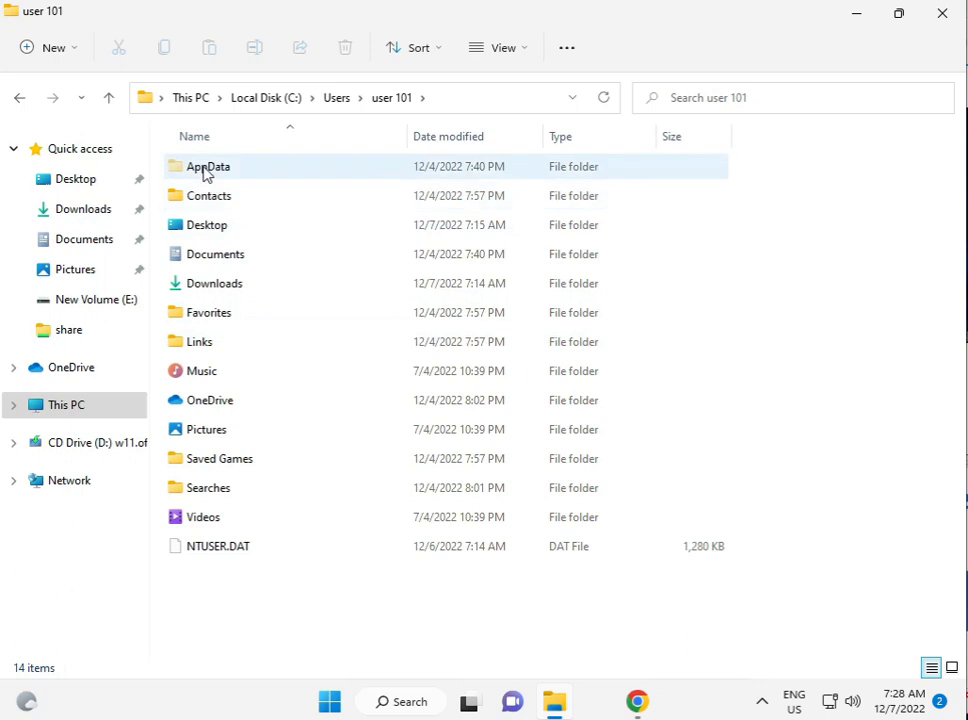
left_click(208, 166)
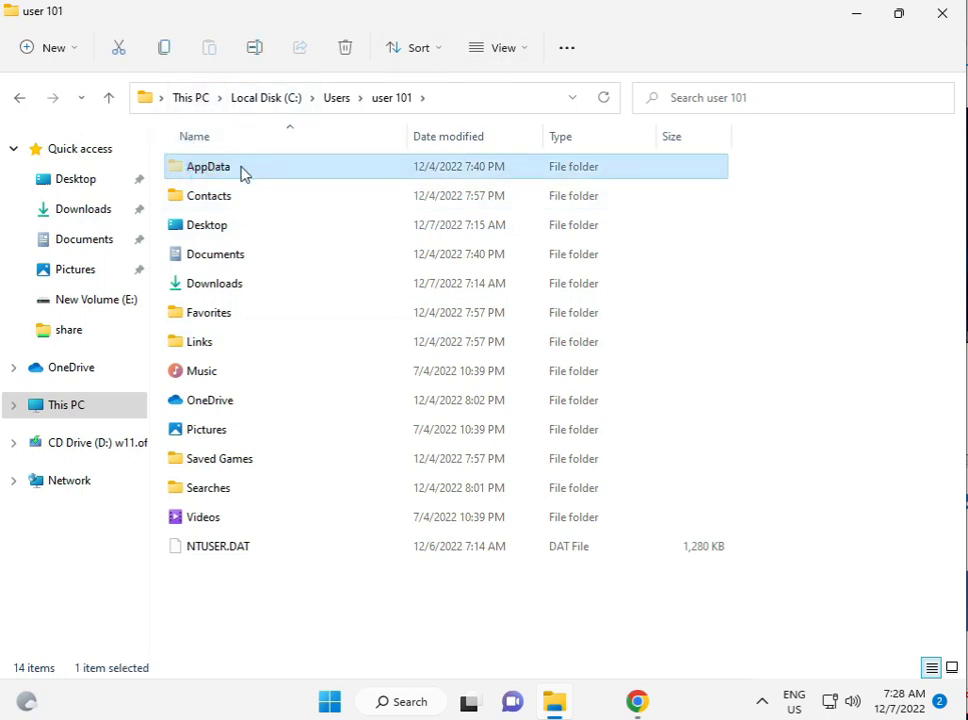
Open AppData and bring up the Local folder's Properties.
double_click(208, 166)
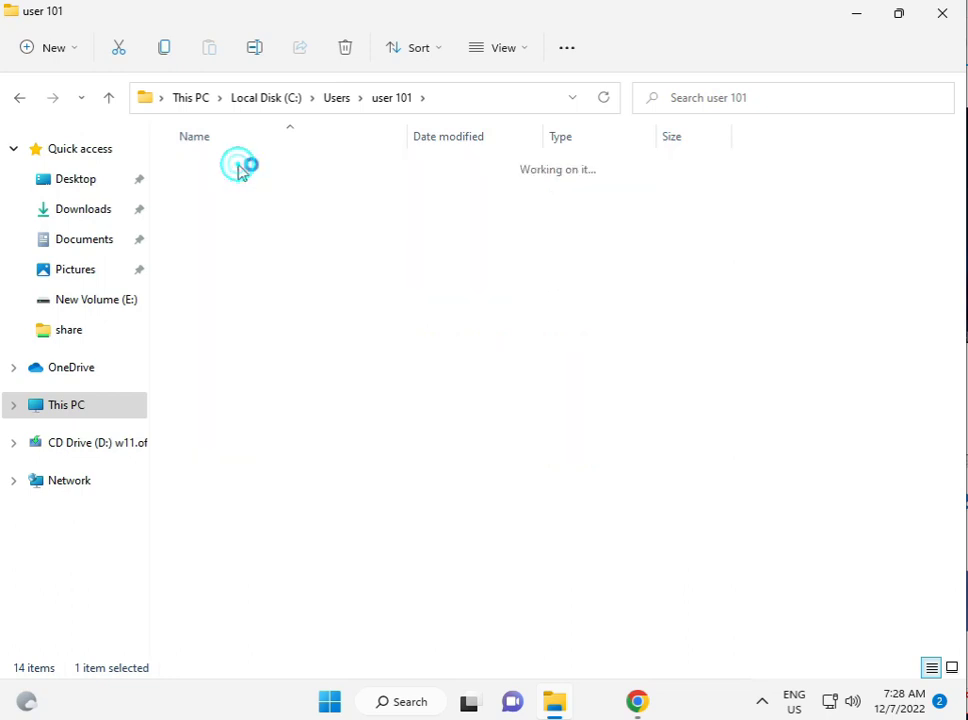
double_click(240, 166)
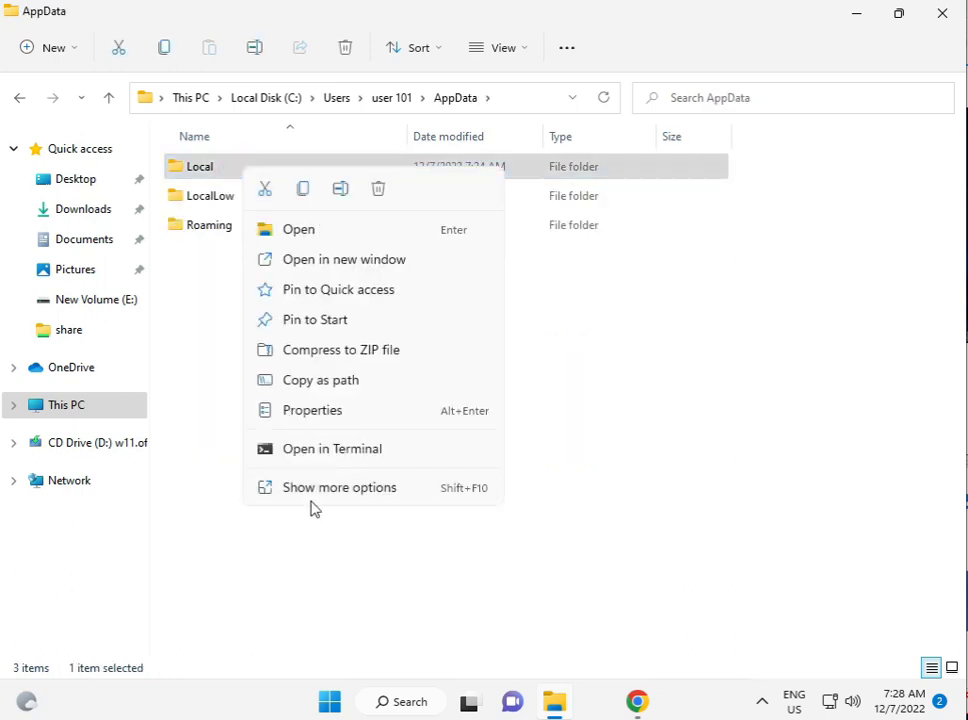
left_click(312, 410)
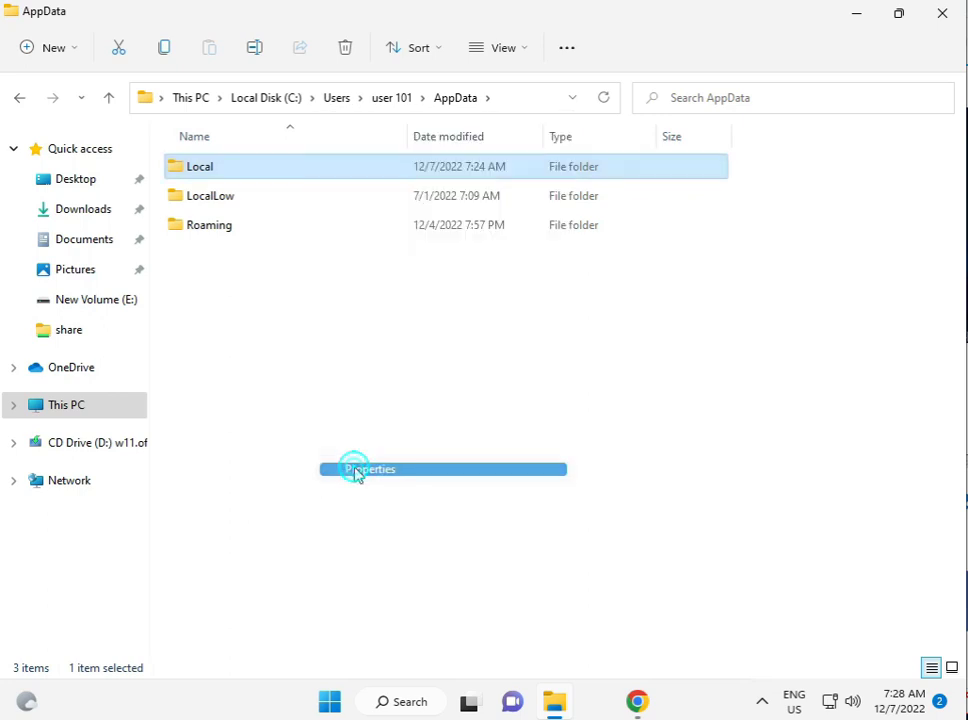
left_click(370, 468)
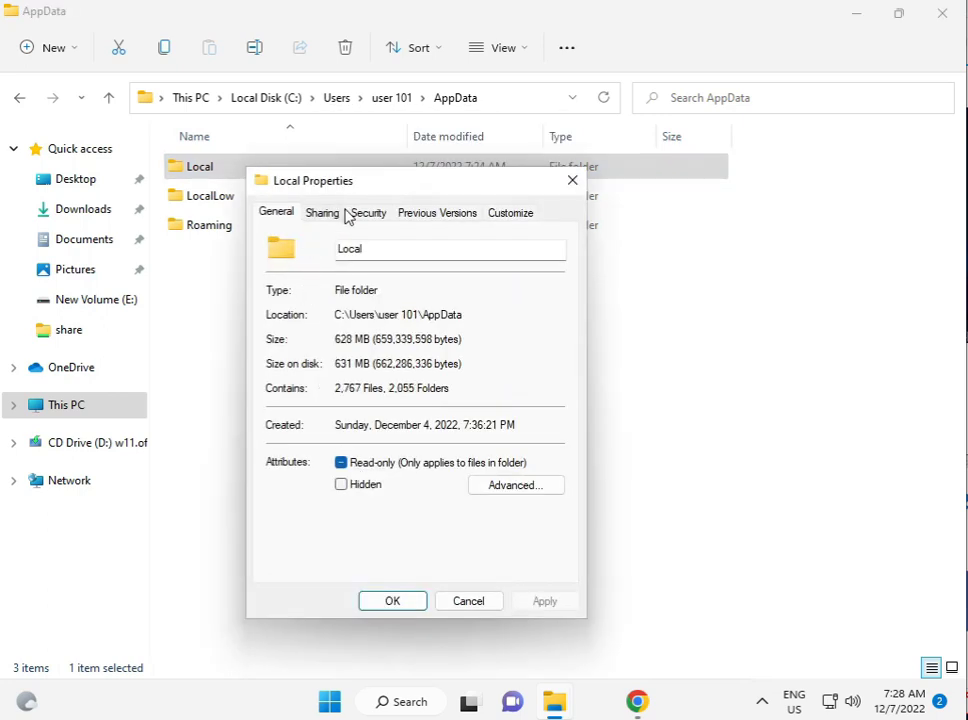
On Local's Security tab, edit permissions and add the Everyone group.
left_click(368, 212)
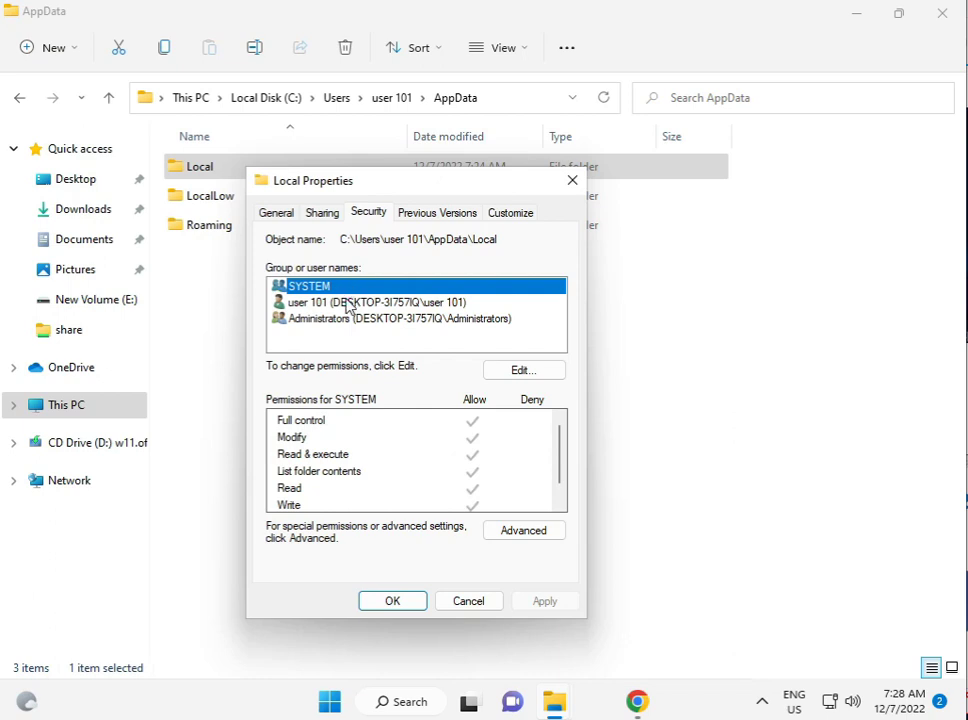
left_click(524, 368)
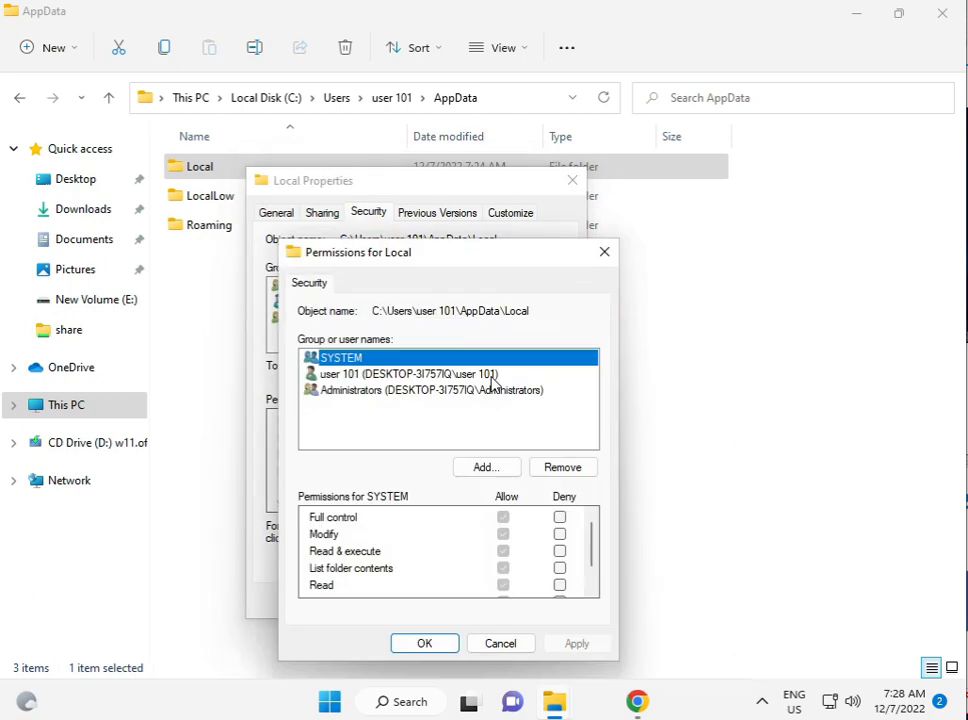
left_click(408, 374)
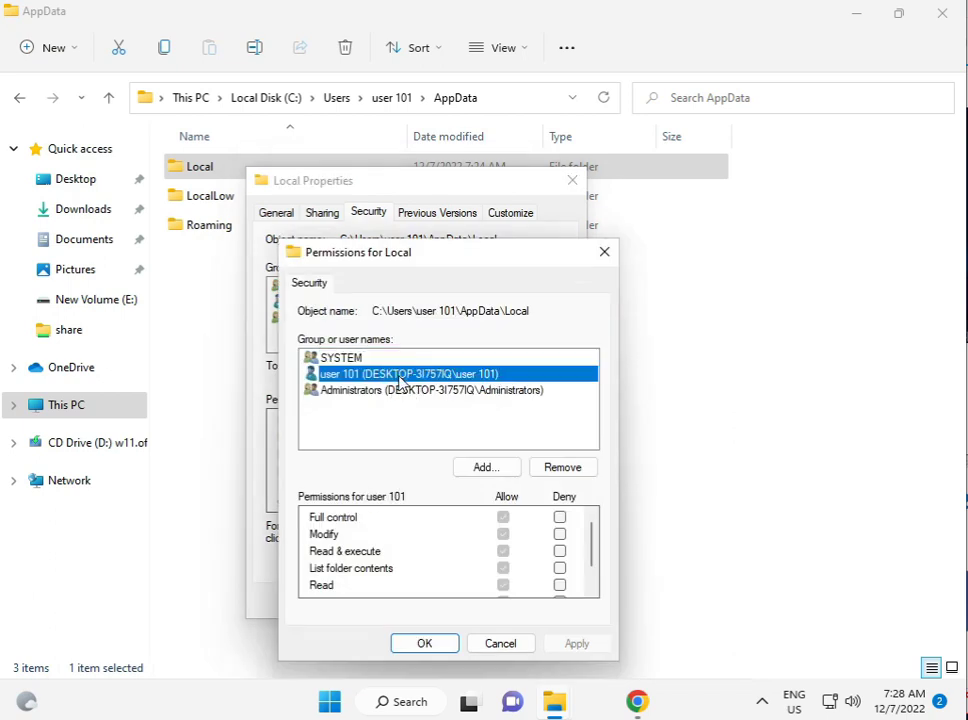
left_click(340, 356)
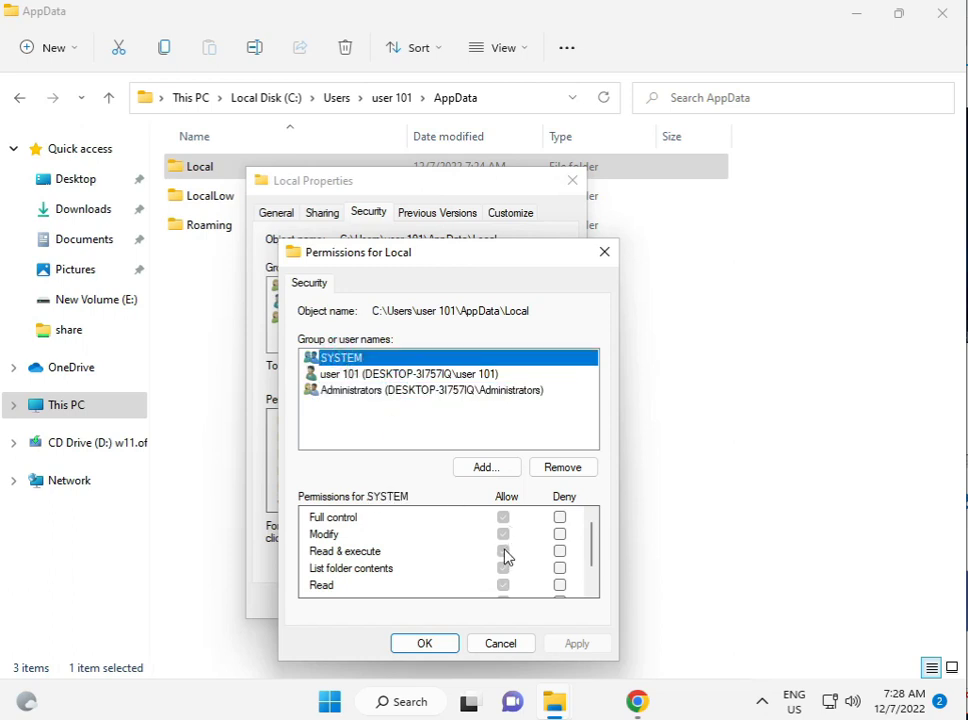
left_click(486, 468)
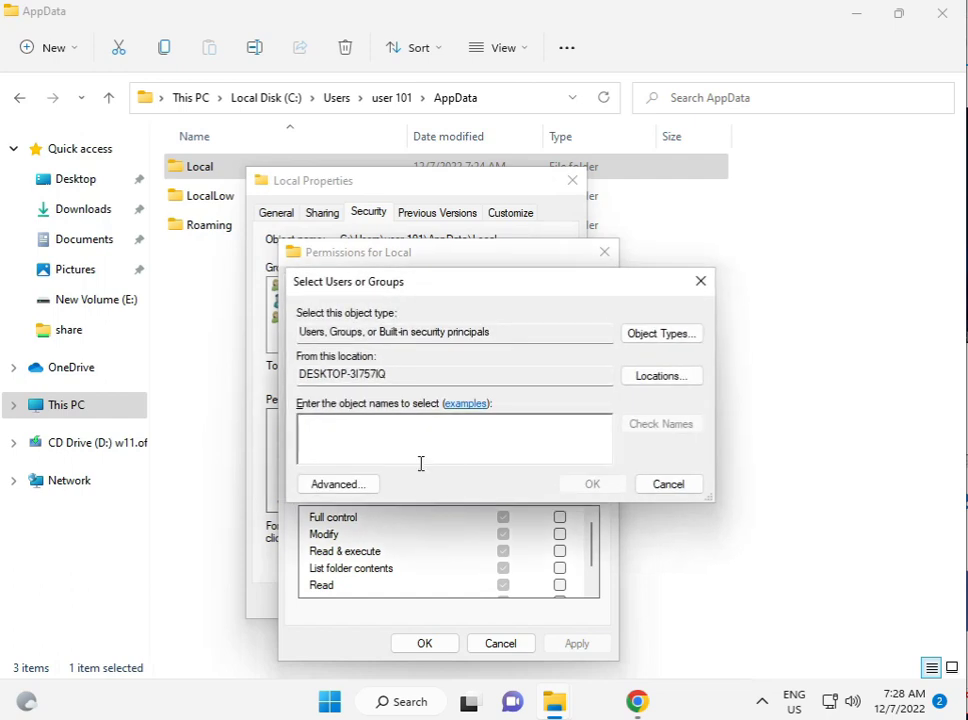
type("eve")
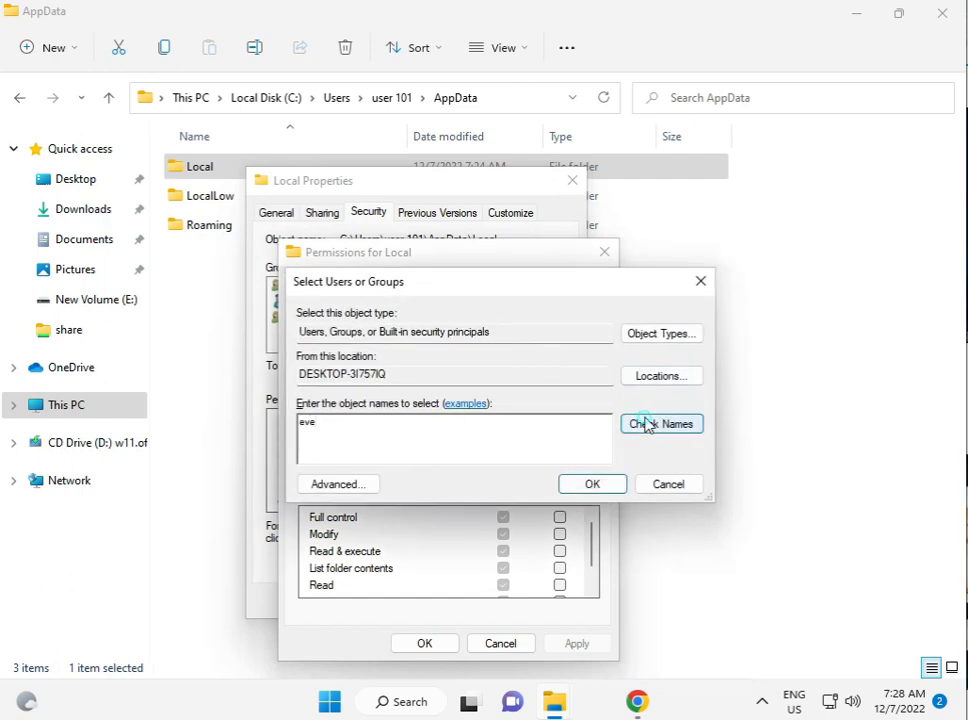
left_click(592, 484)
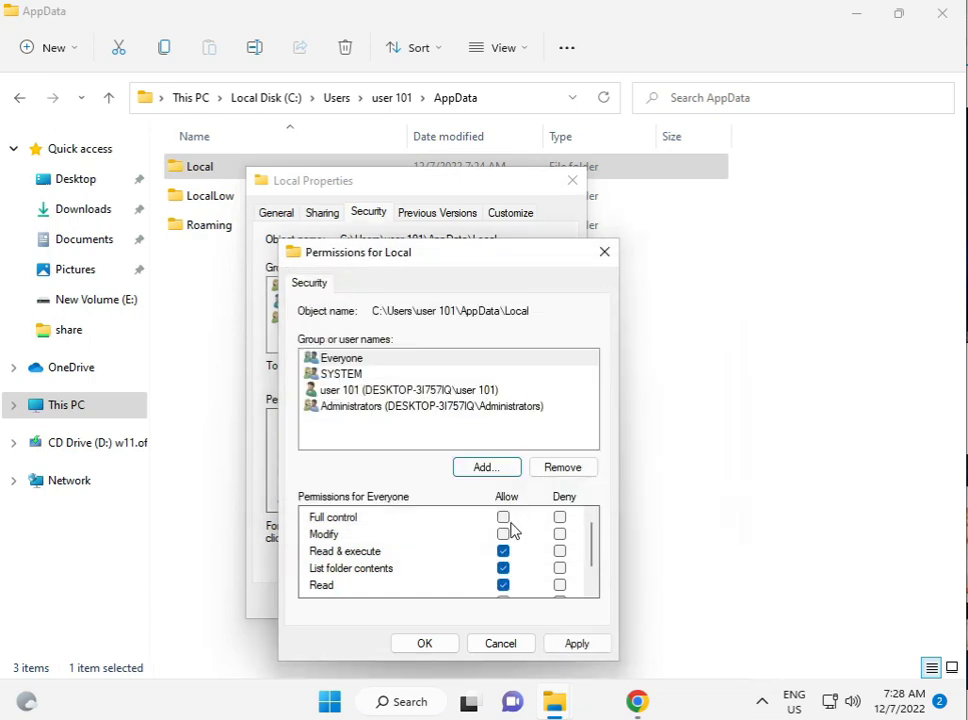
Grant Everyone Full control on Local and apply it, raising an access-denied error.
left_click(502, 516)
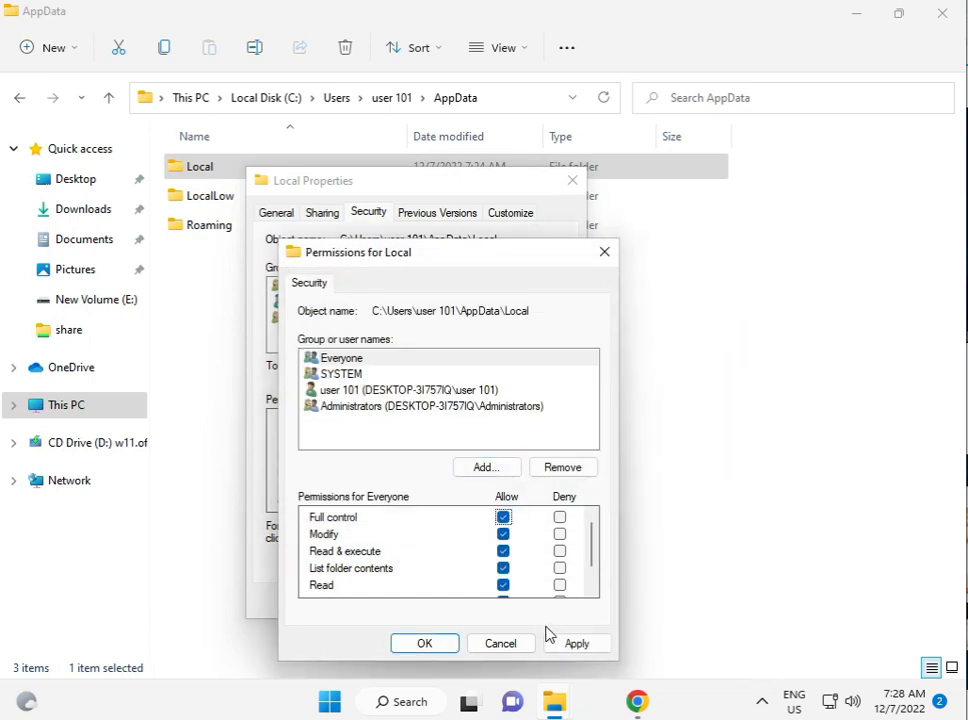
left_click(576, 644)
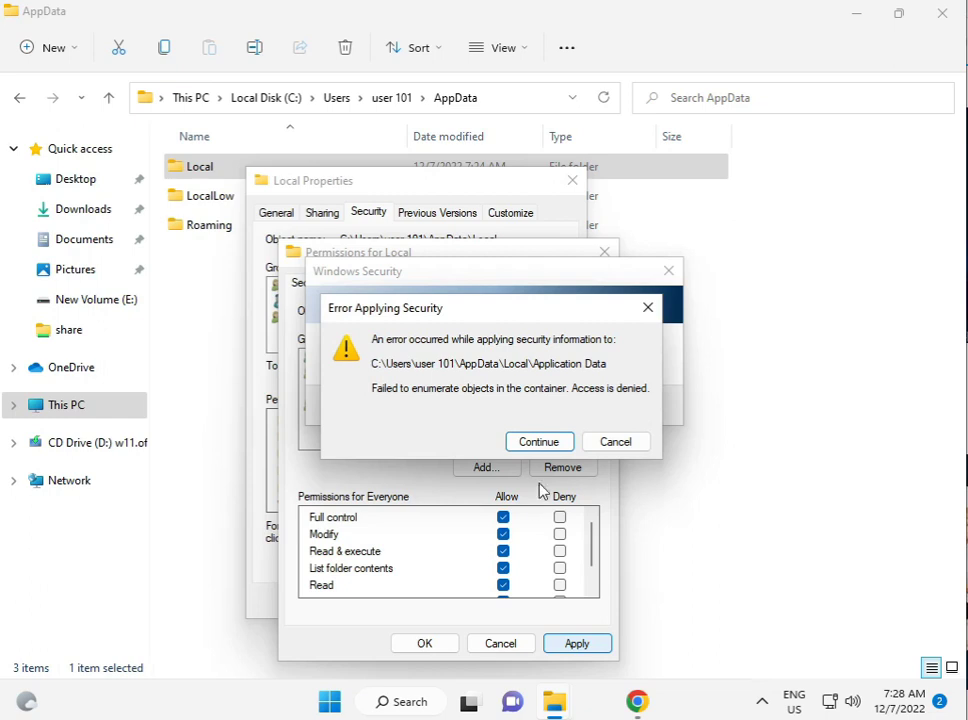
Continue past the repeated access-denied errors and confirm Local's permissions.
left_click(540, 442)
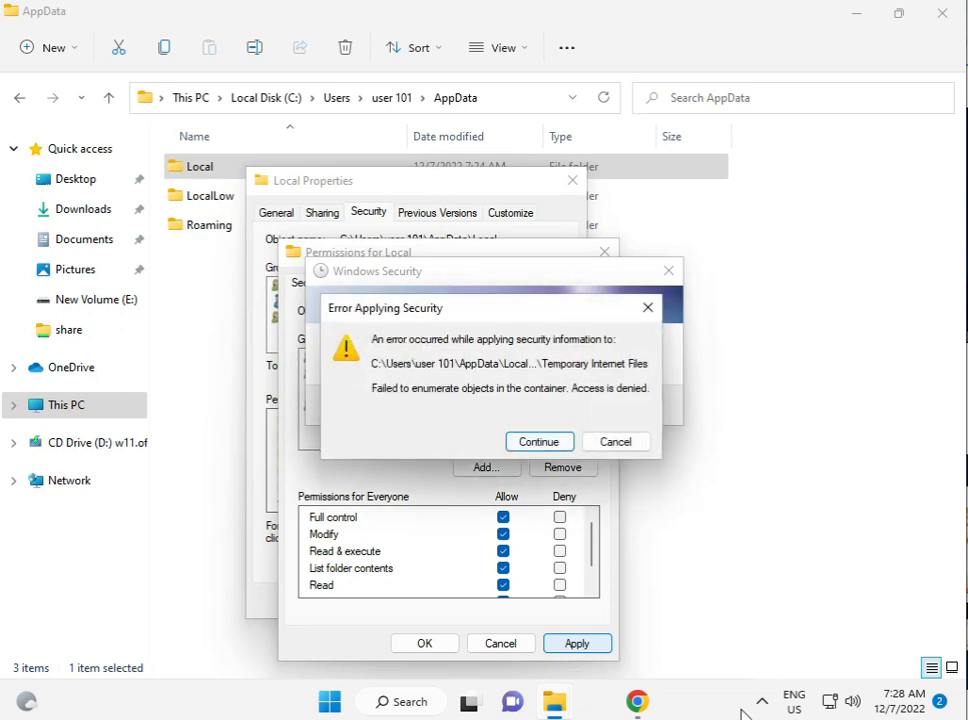
left_click(540, 442)
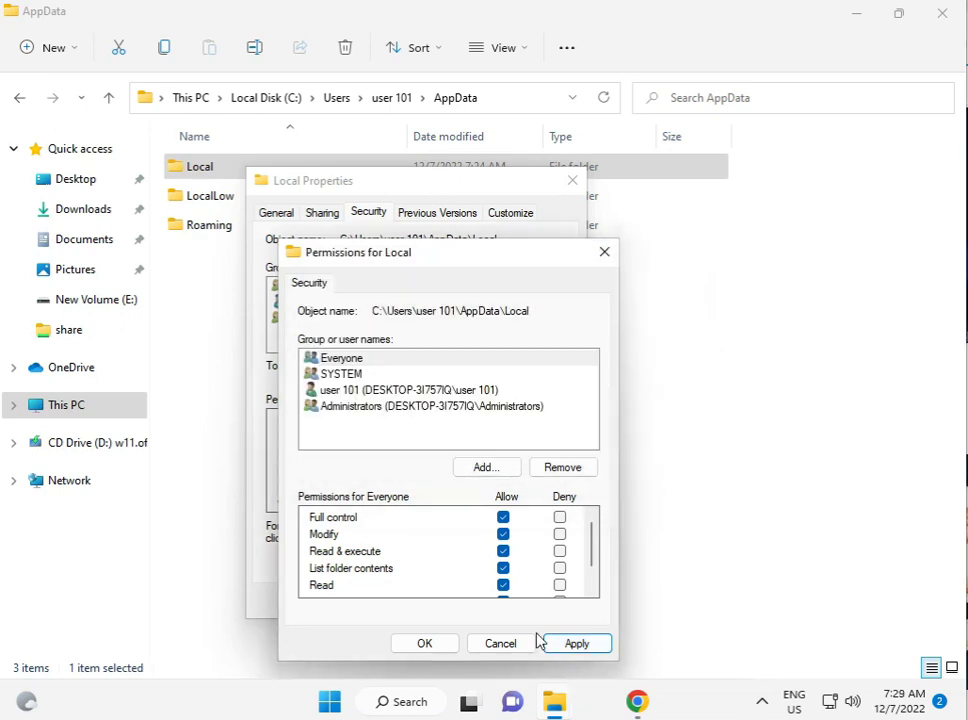
left_click(576, 644)
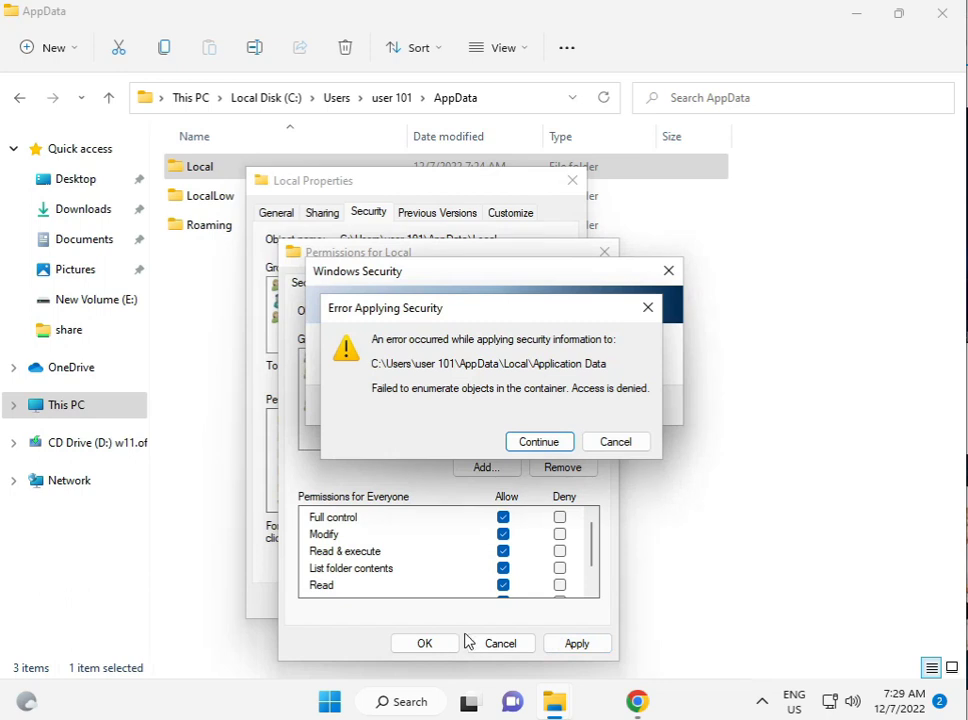
mouse_move(632, 700)
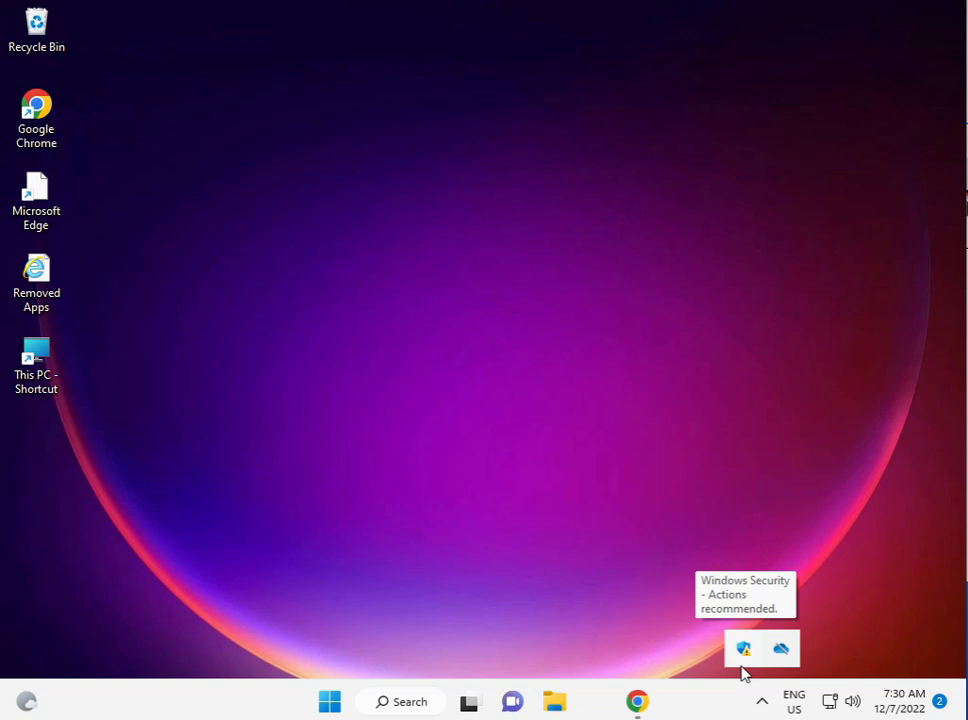
Bring up the Windows Security tray menu with quick scan and dashboard options.
right_click(740, 648)
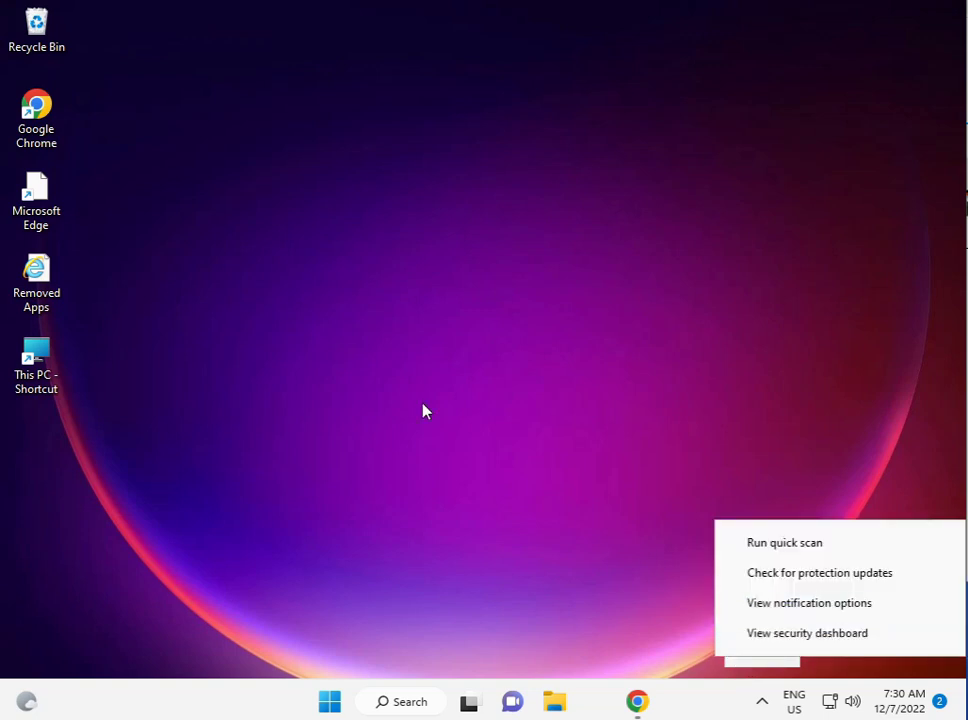